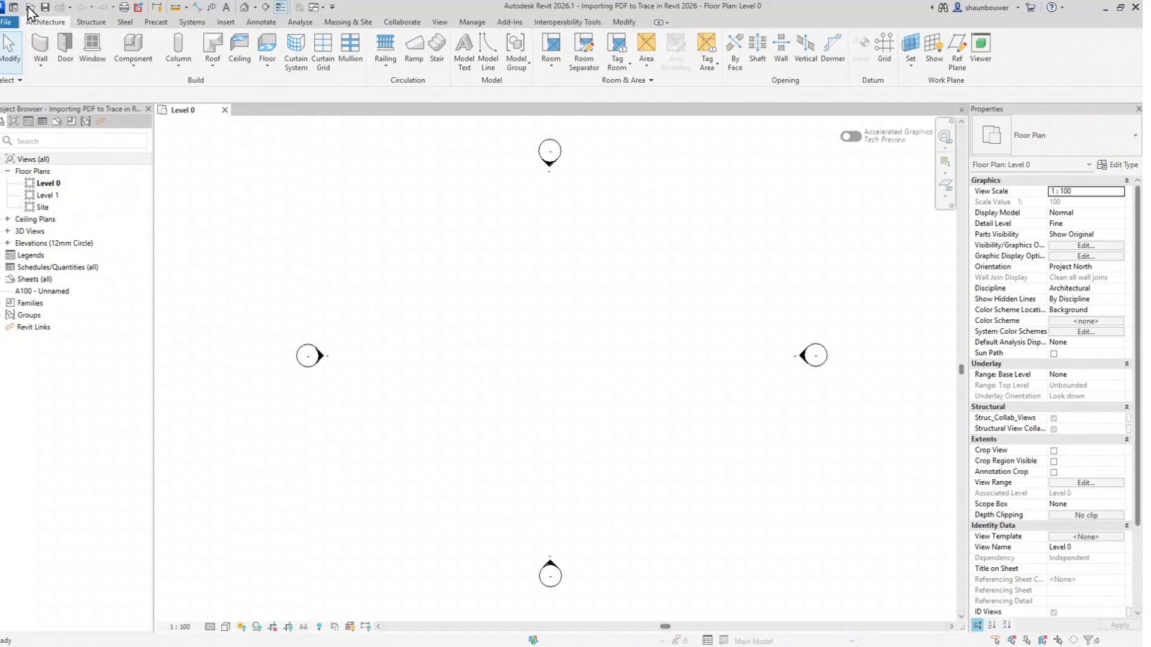
mouse_move(350, 53)
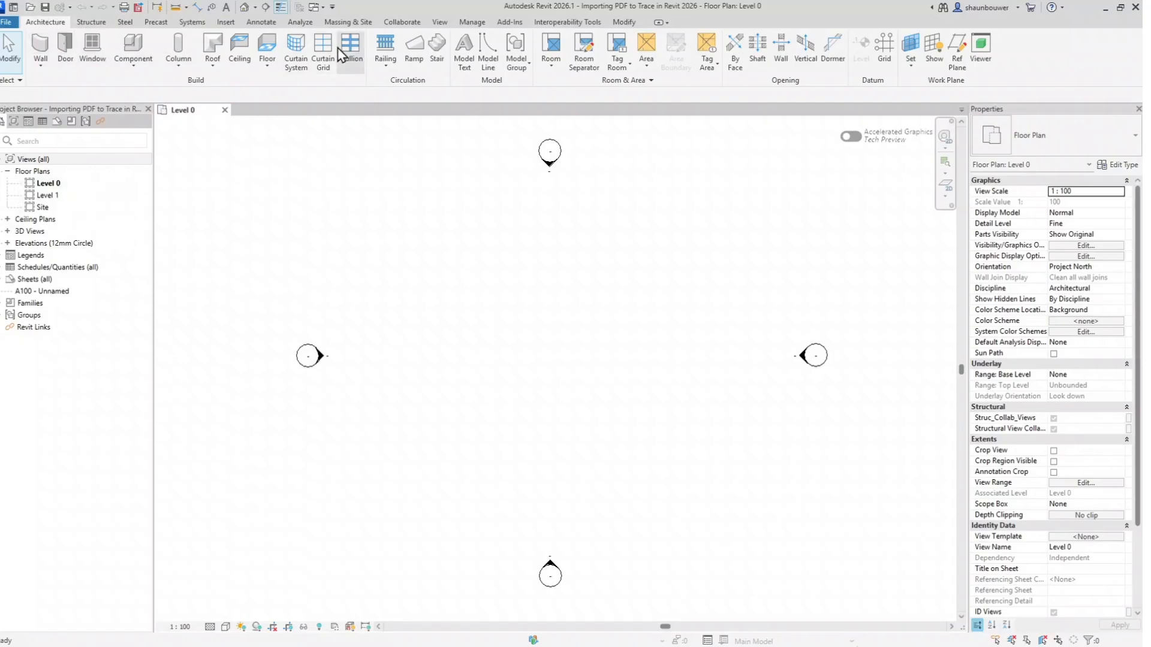
Show the Insert ribbon tools for importing and linking outside files.
click(226, 21)
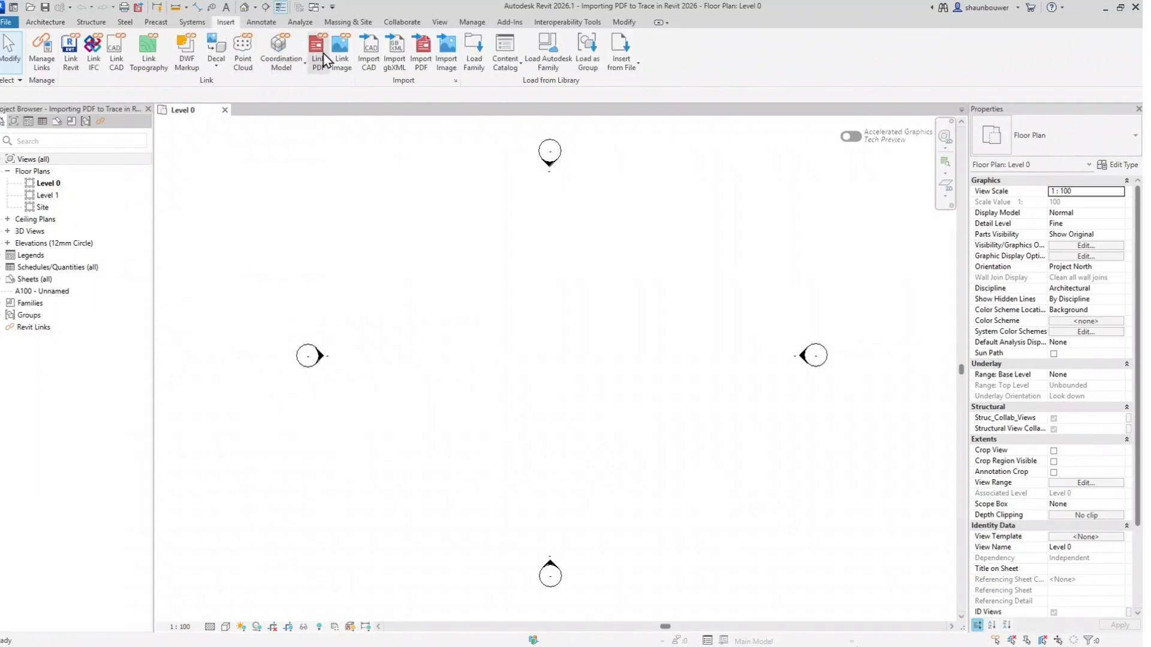
mouse_move(421, 55)
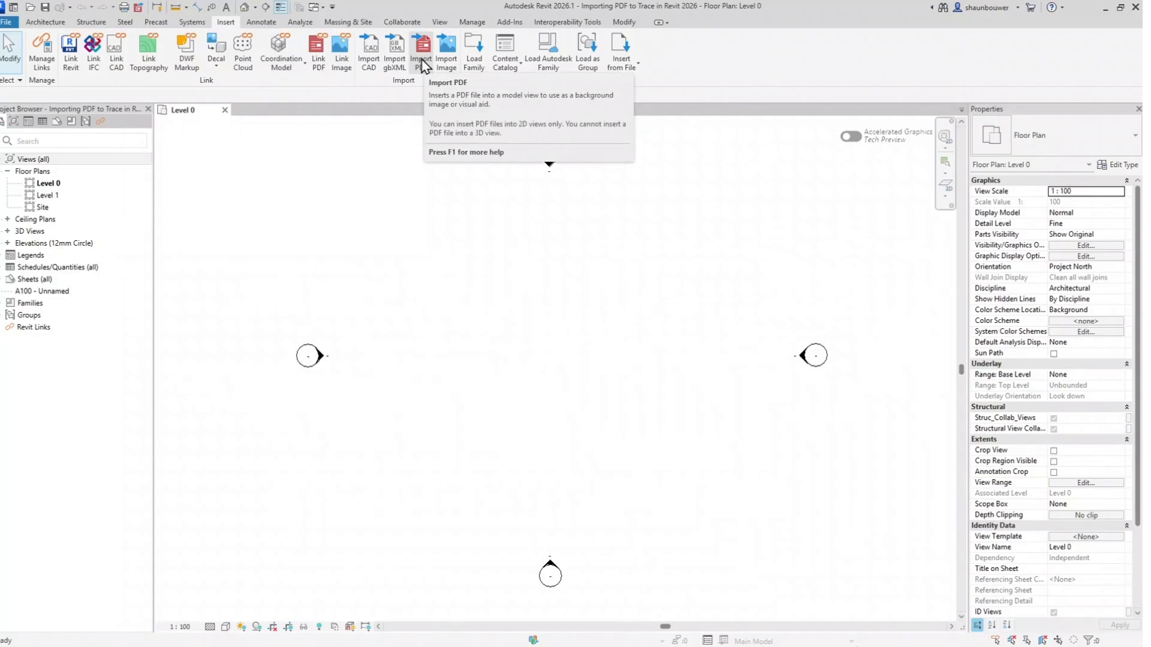
Import PDF Import Floor Plan.pdf from the Desktop at 600 DPI resolution.
click(421, 52)
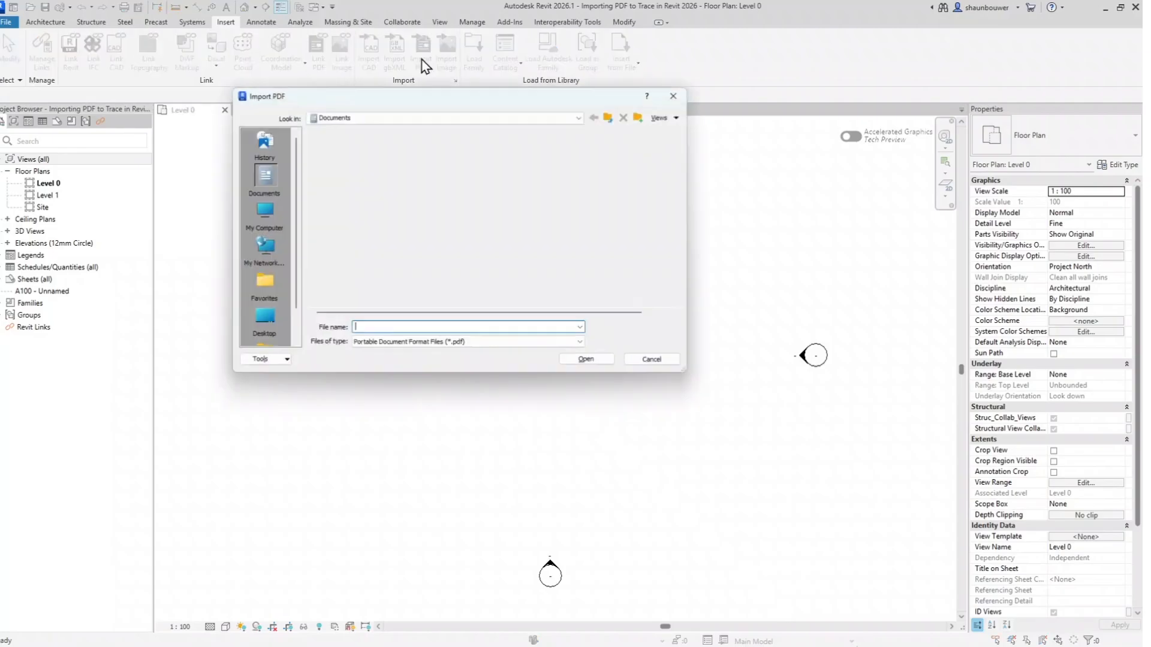
click(261, 320)
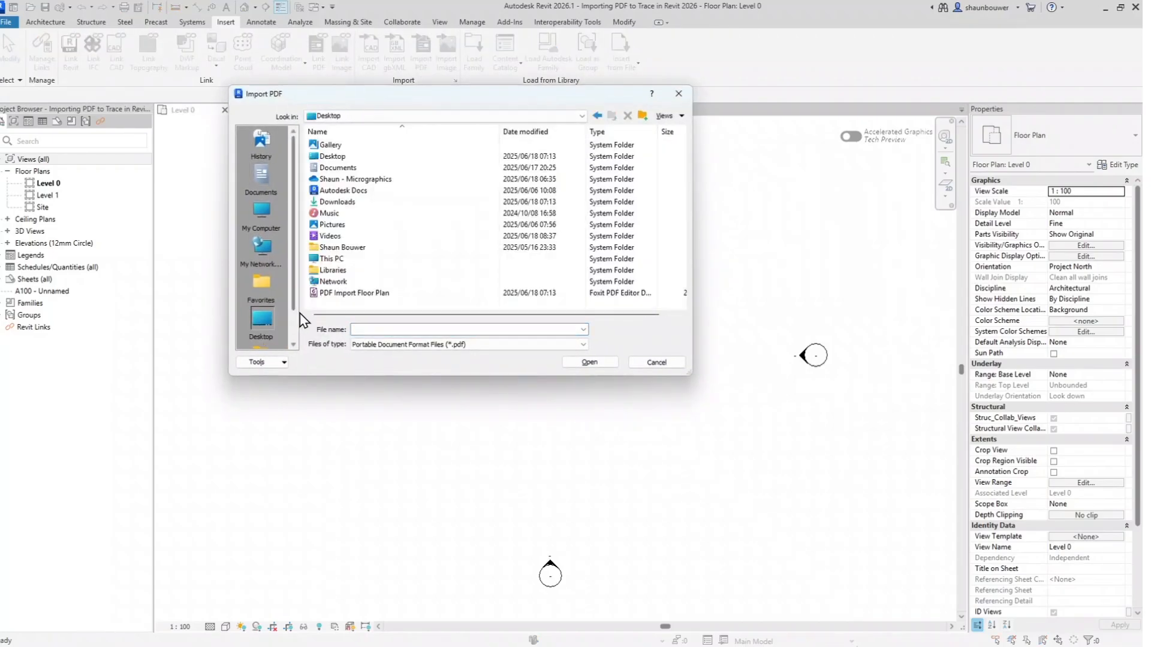
click(353, 292)
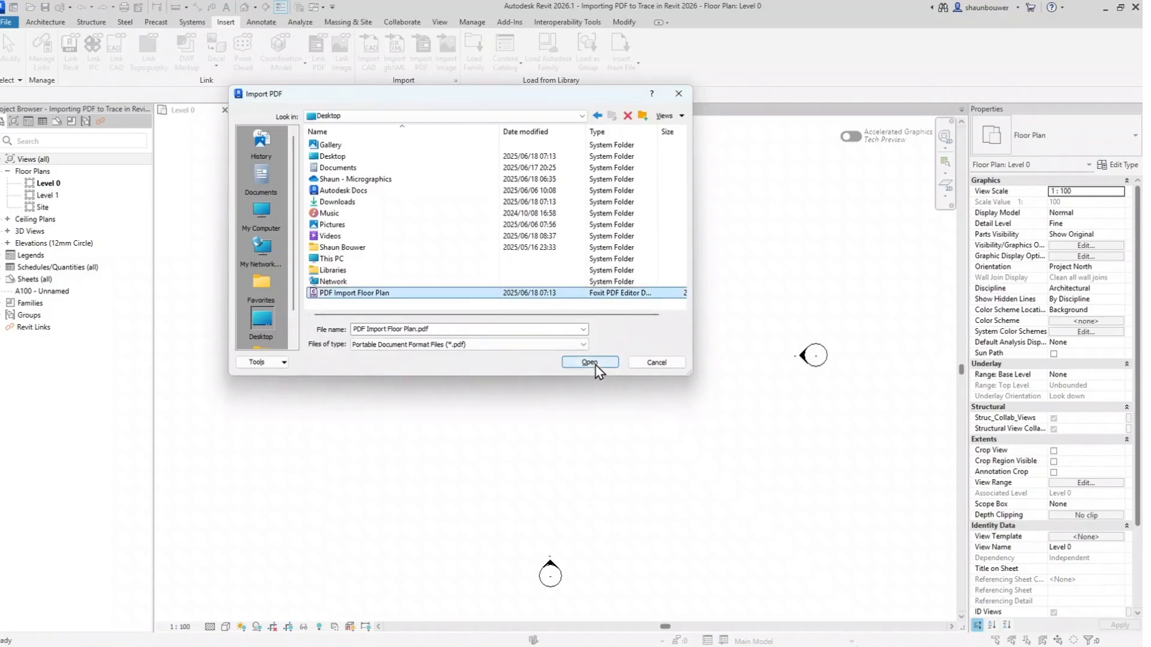
click(589, 362)
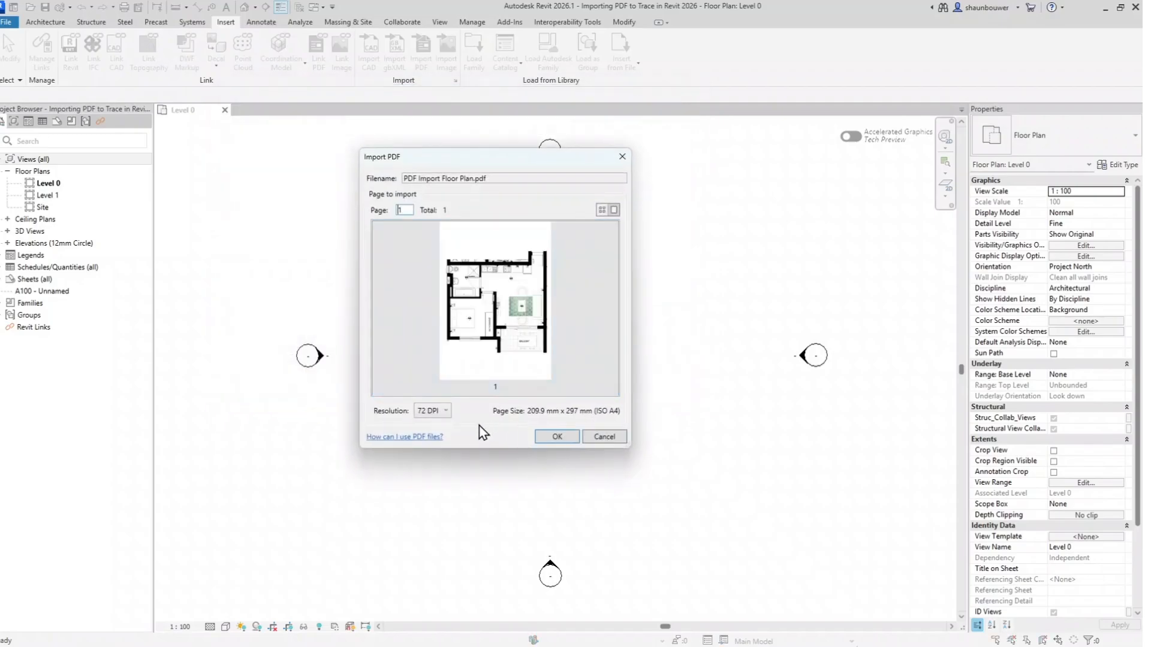
click(445, 411)
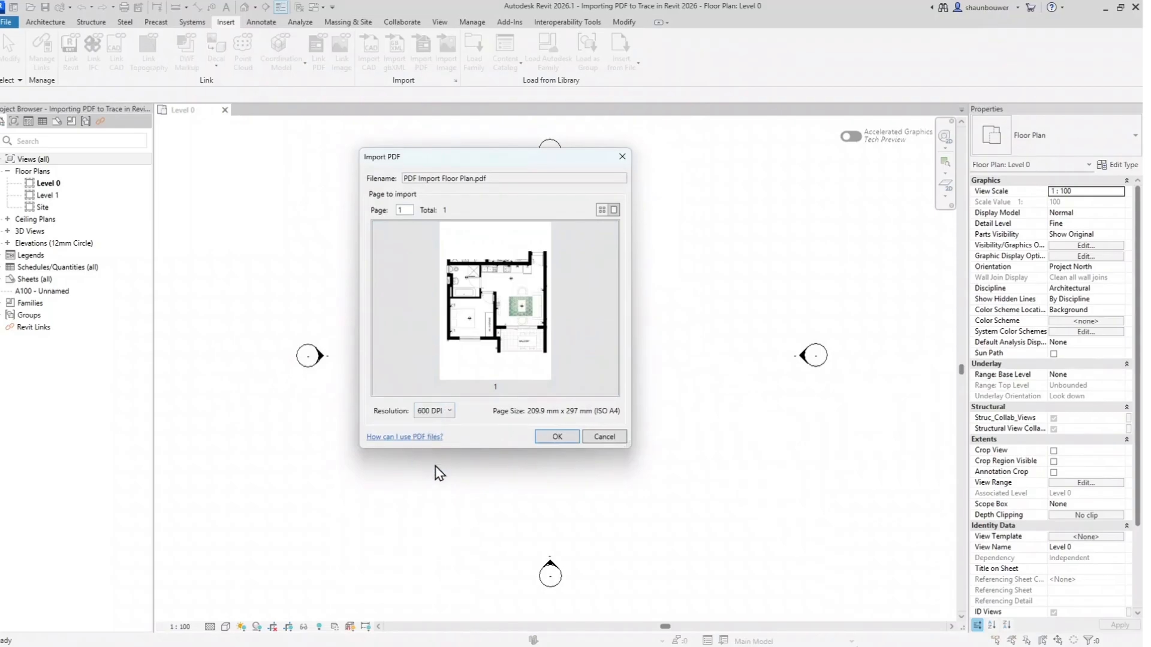
mouse_move(556, 436)
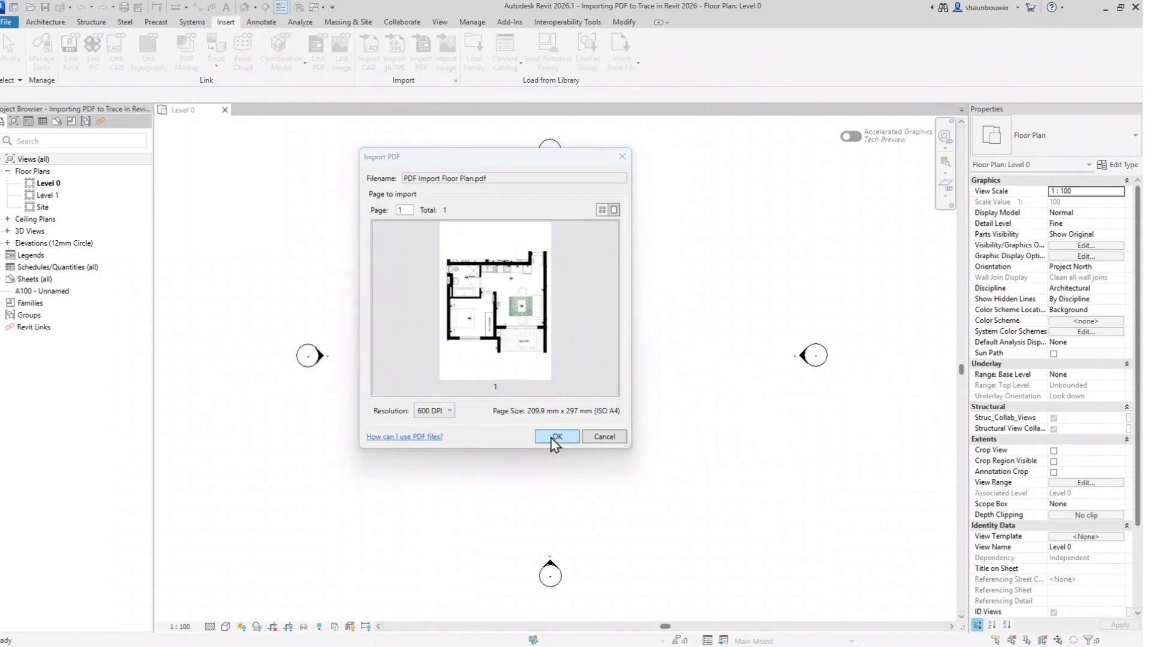
click(556, 437)
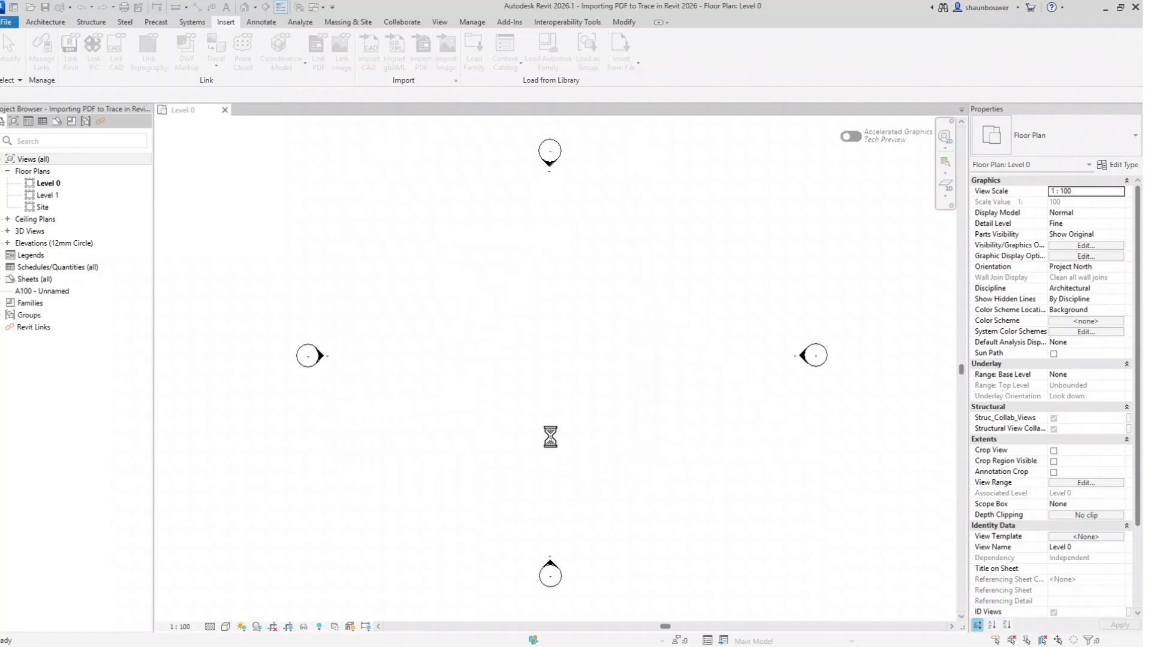
Place the imported floor plan raster image at the centre of the Level 0 view.
click(445, 52)
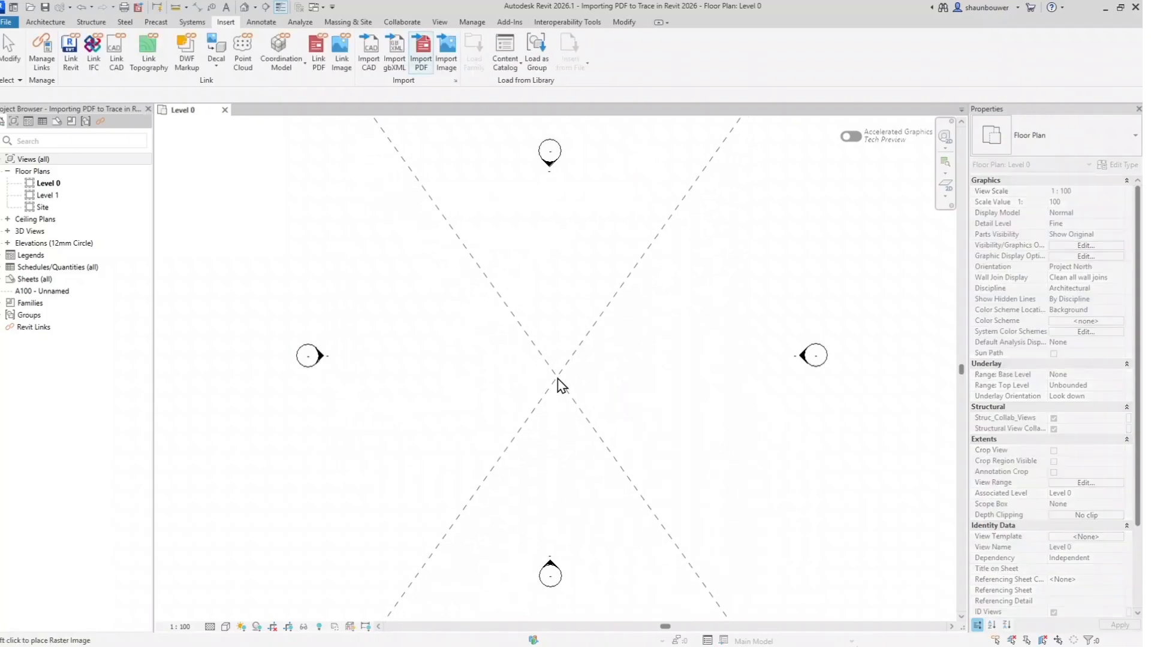
click(558, 378)
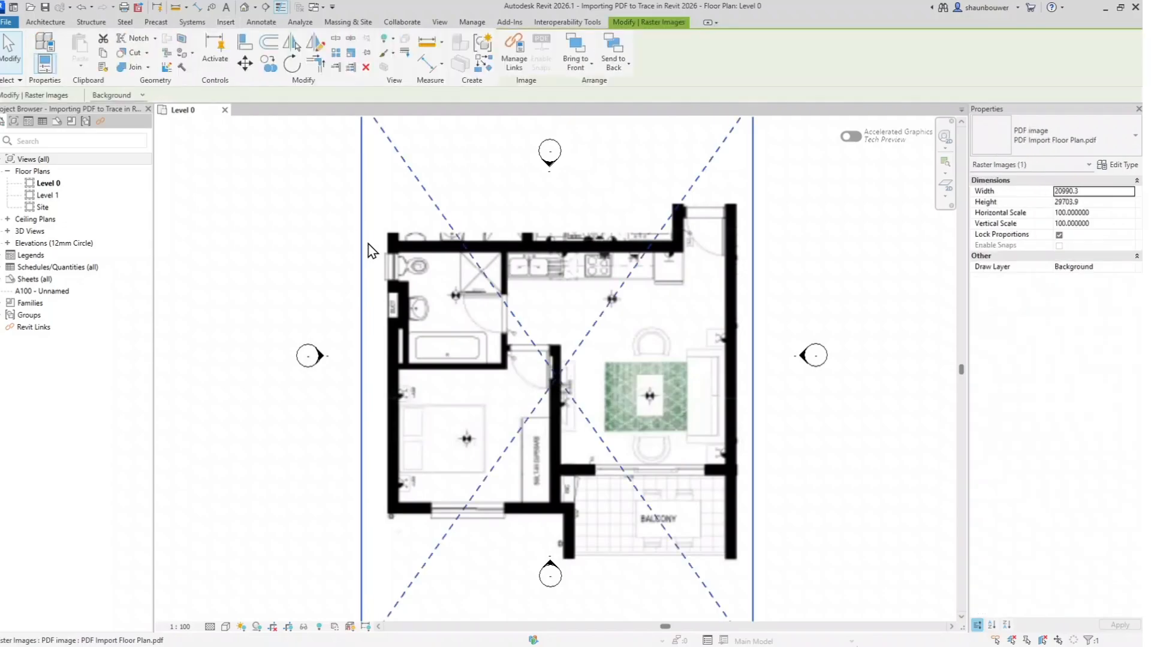
mouse_move(352, 56)
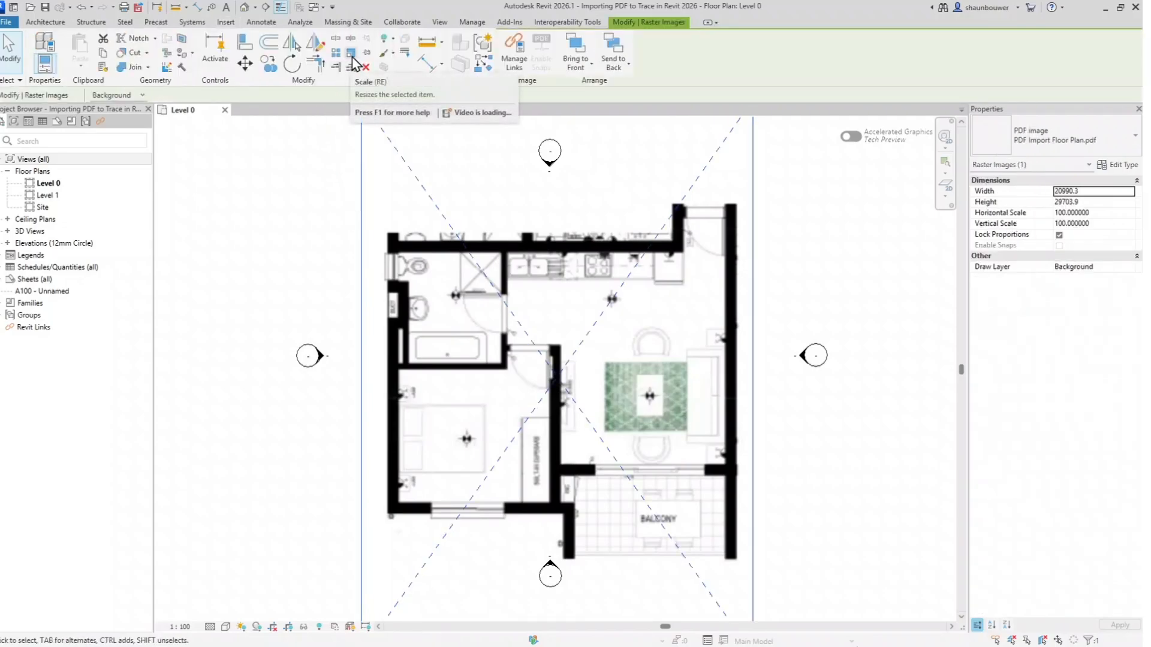
mouse_move(352, 60)
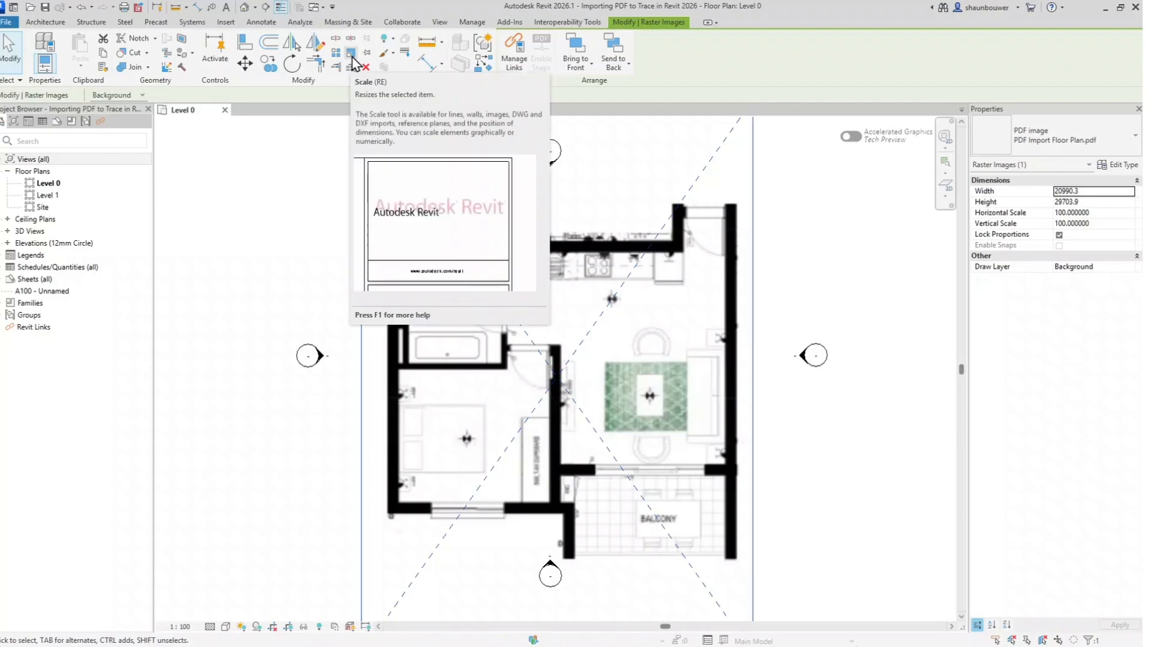
Scale the floor plan image graphically to about 42.86% of its imported size.
click(351, 53)
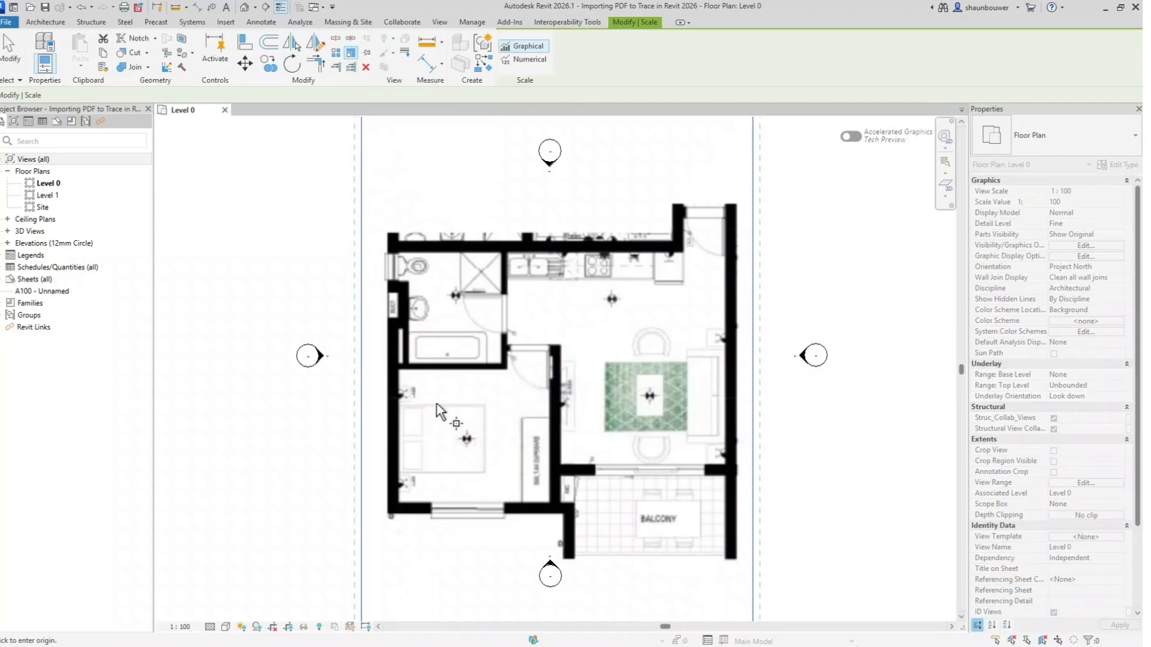
scroll(up, 3)
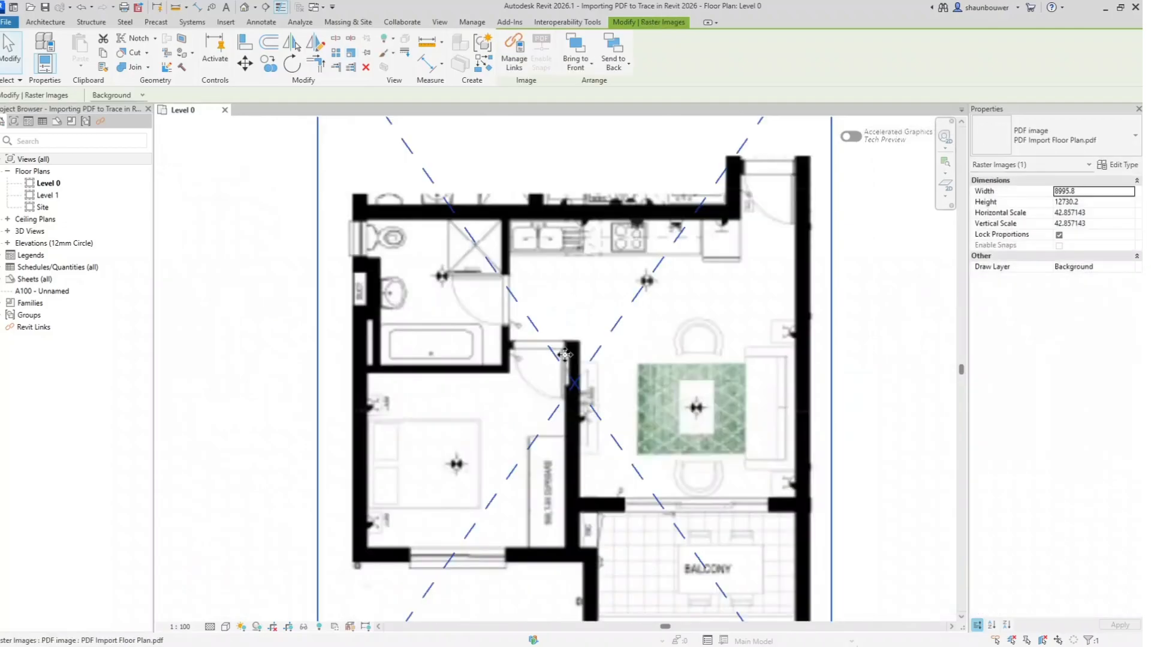
mouse_move(365, 62)
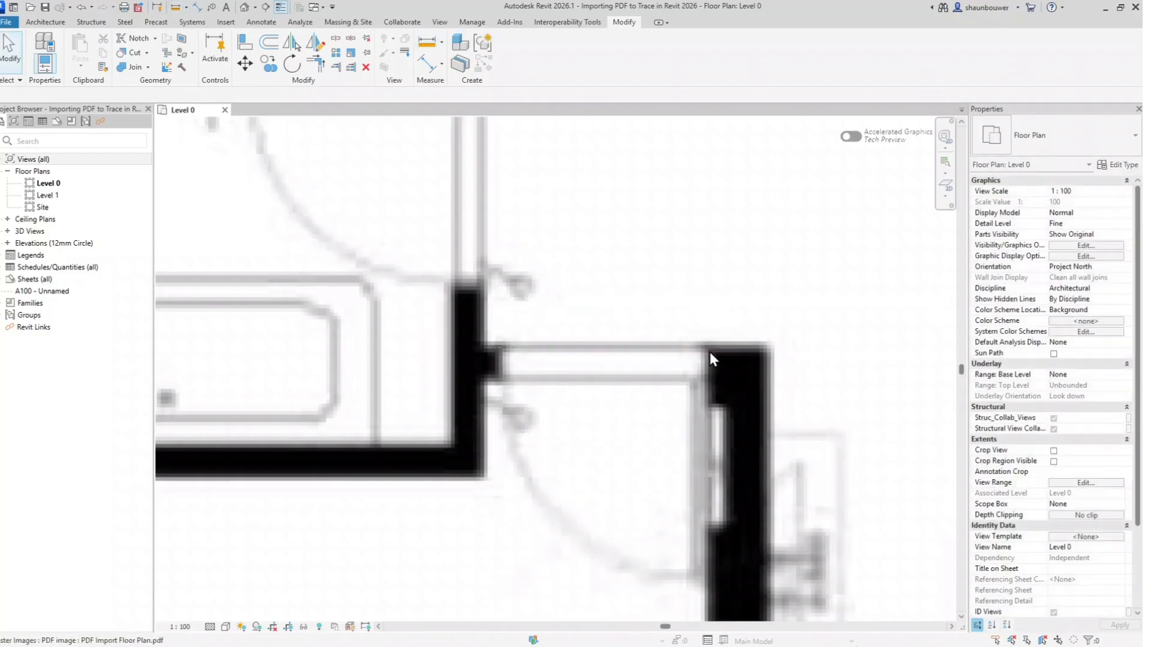
scroll(down, 3)
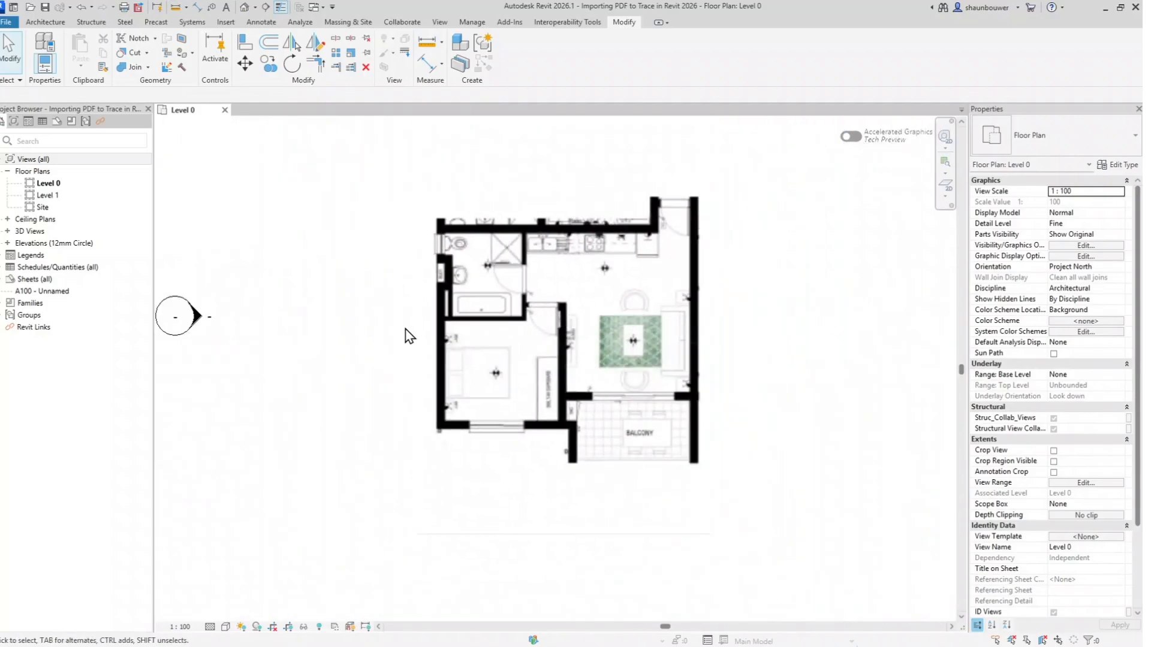
Start the Wall tool to trace walls over the imported plan.
click(45, 22)
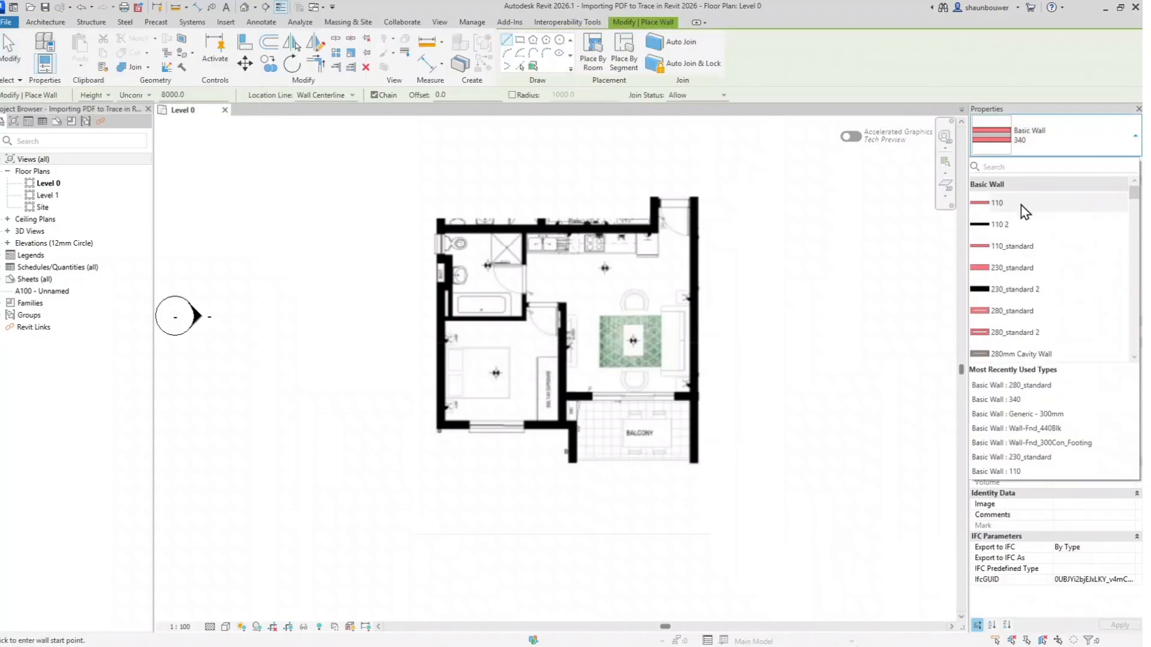
mouse_move(1024, 274)
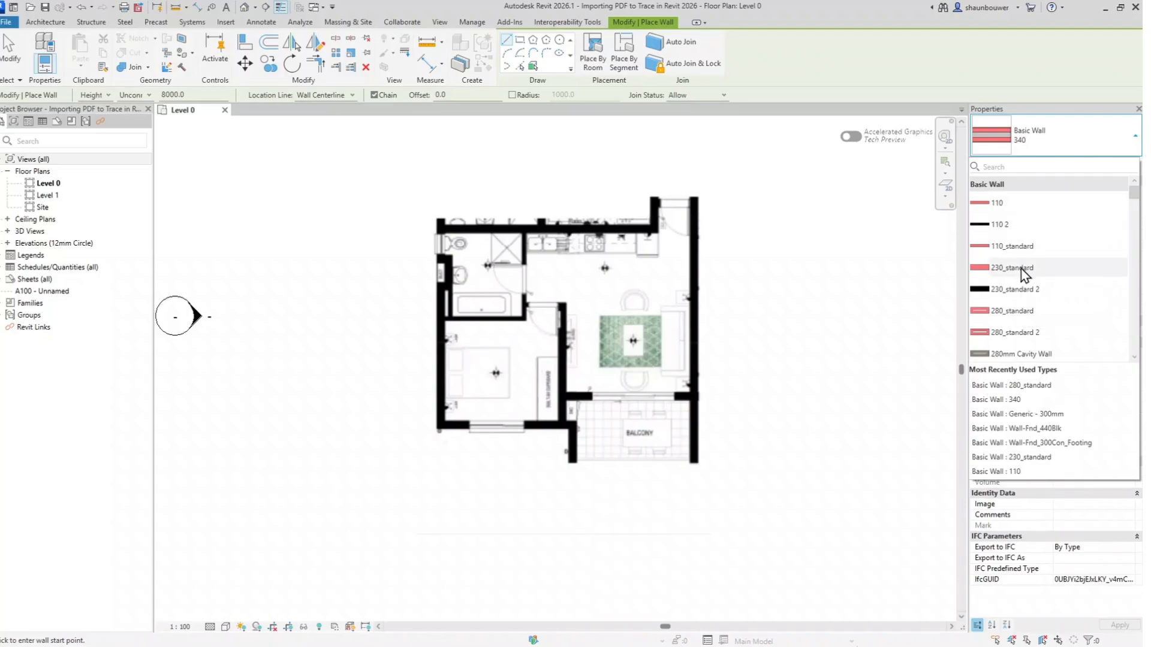
mouse_move(1026, 281)
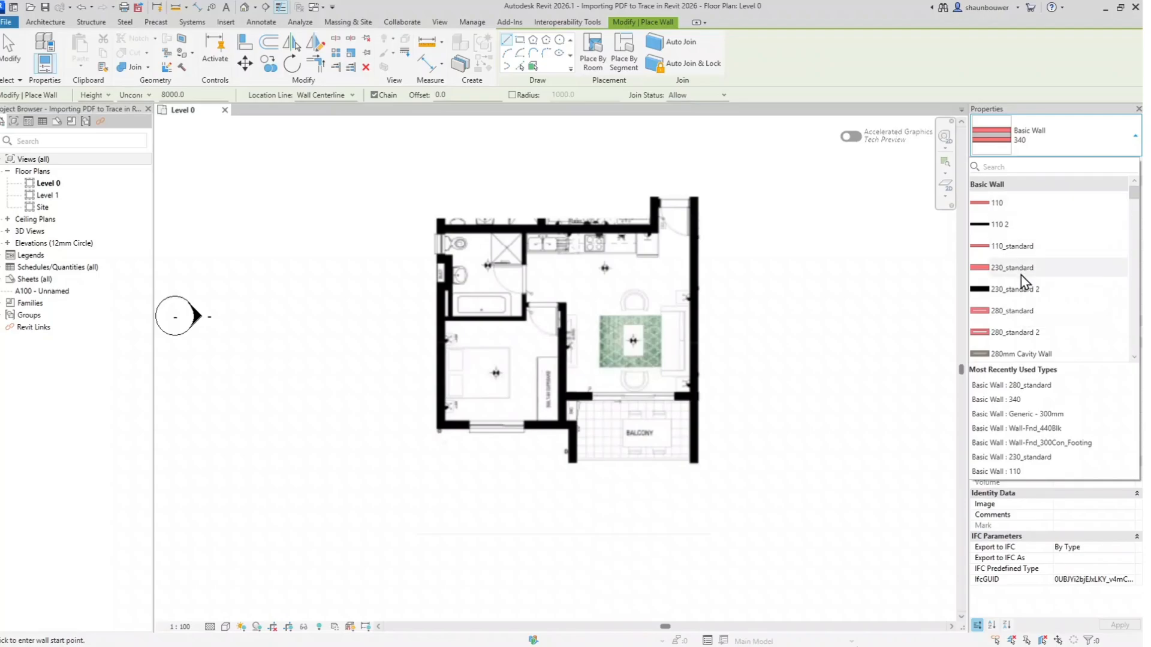
Trace 230_standard walls around the balcony over the PDF image.
click(1012, 267)
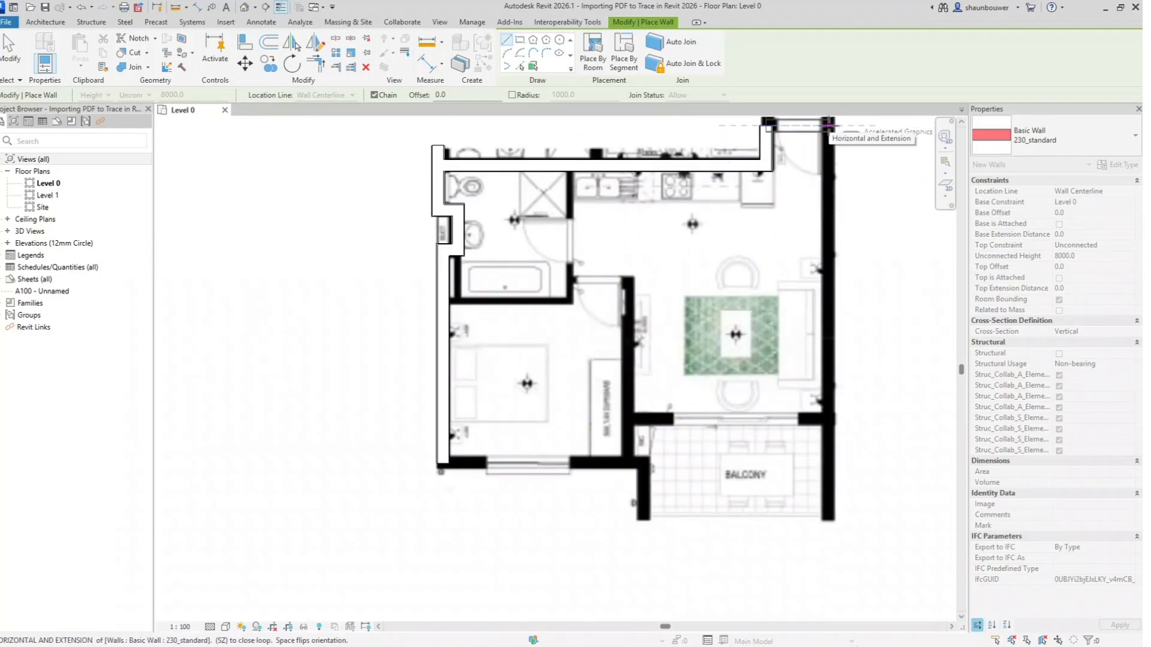
mouse_move(830, 497)
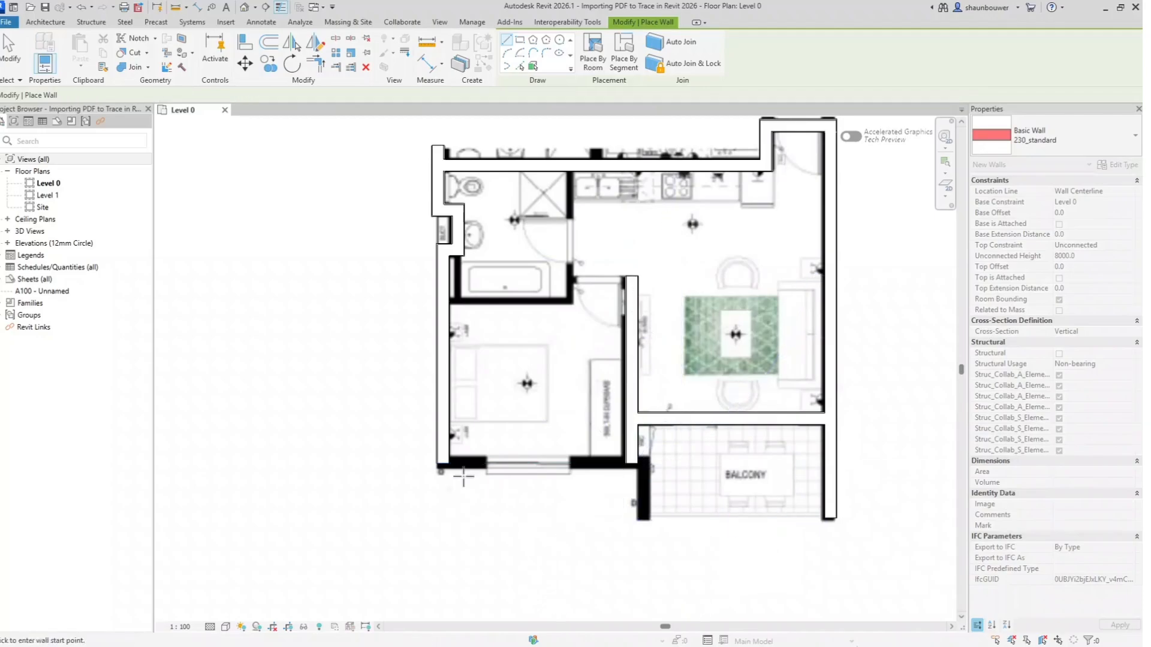
click(462, 464)
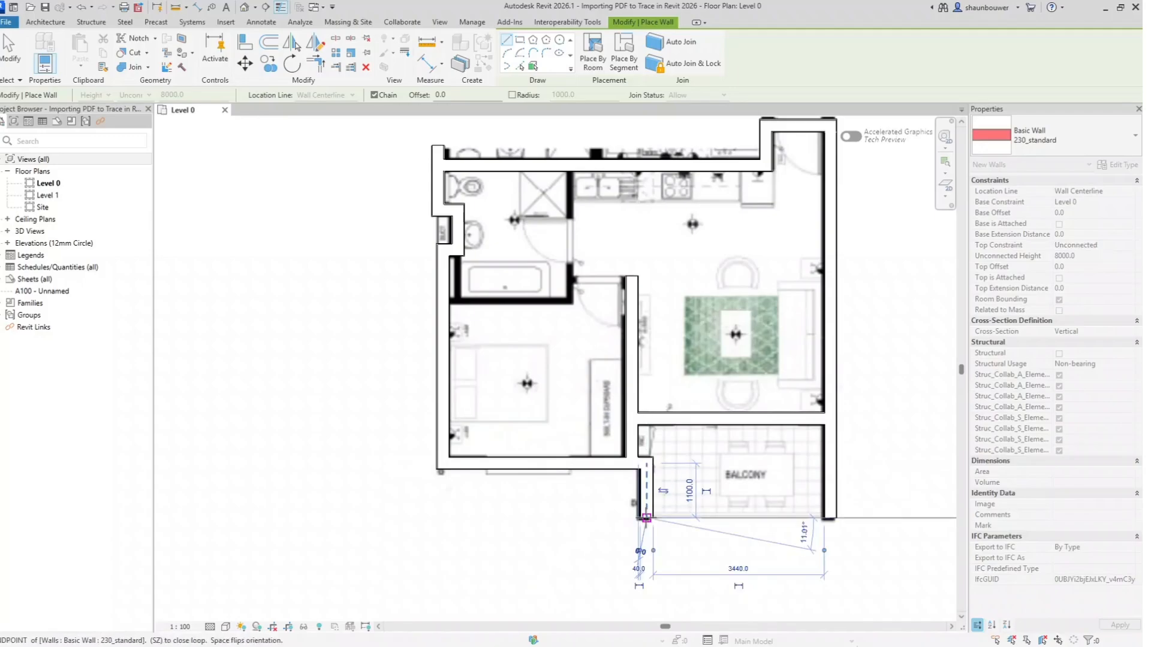
key(Escape)
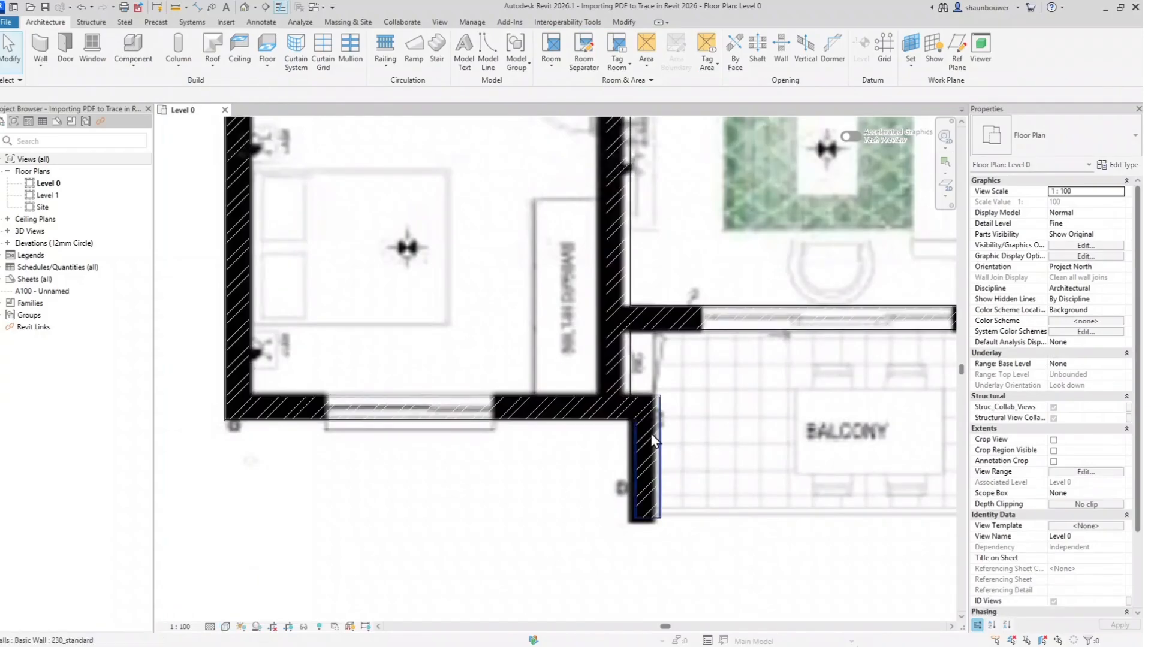
click(644, 441)
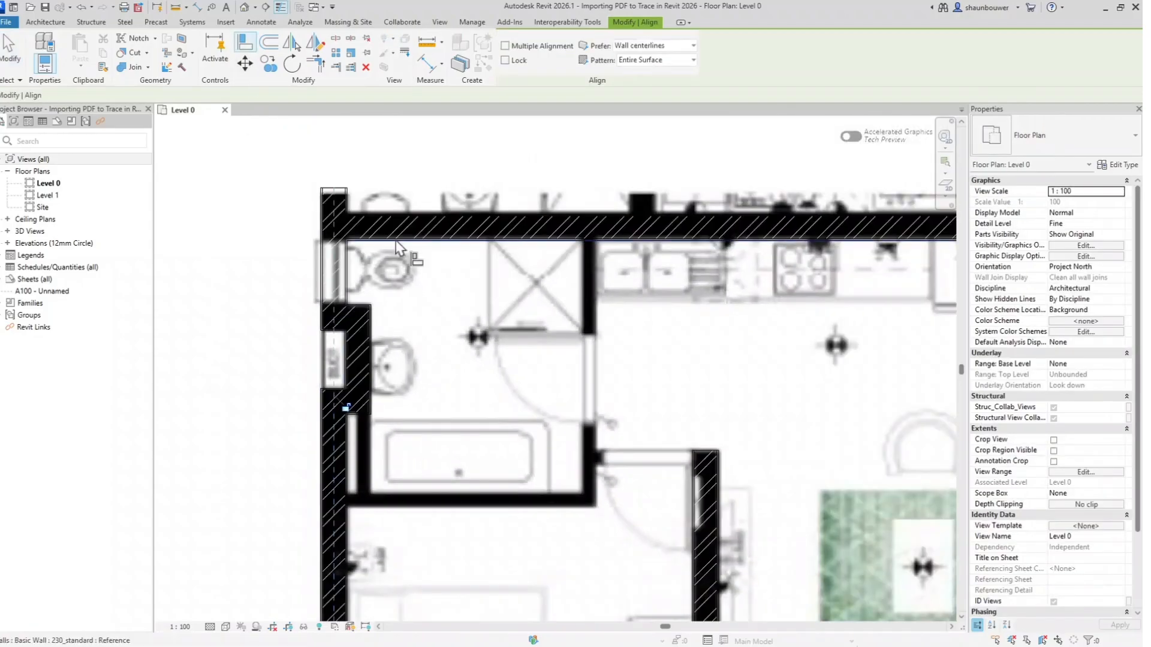
Extend the right exterior wall to the balcony's bottom edge and select the living-room wall.
click(476, 229)
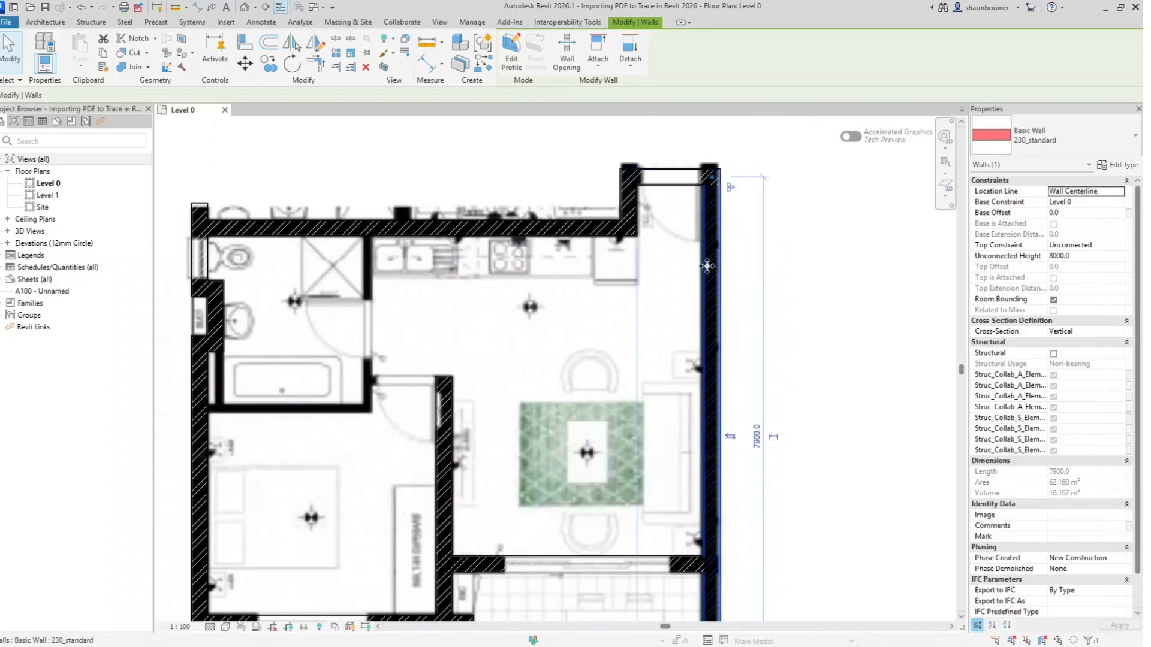
scroll(up, 3)
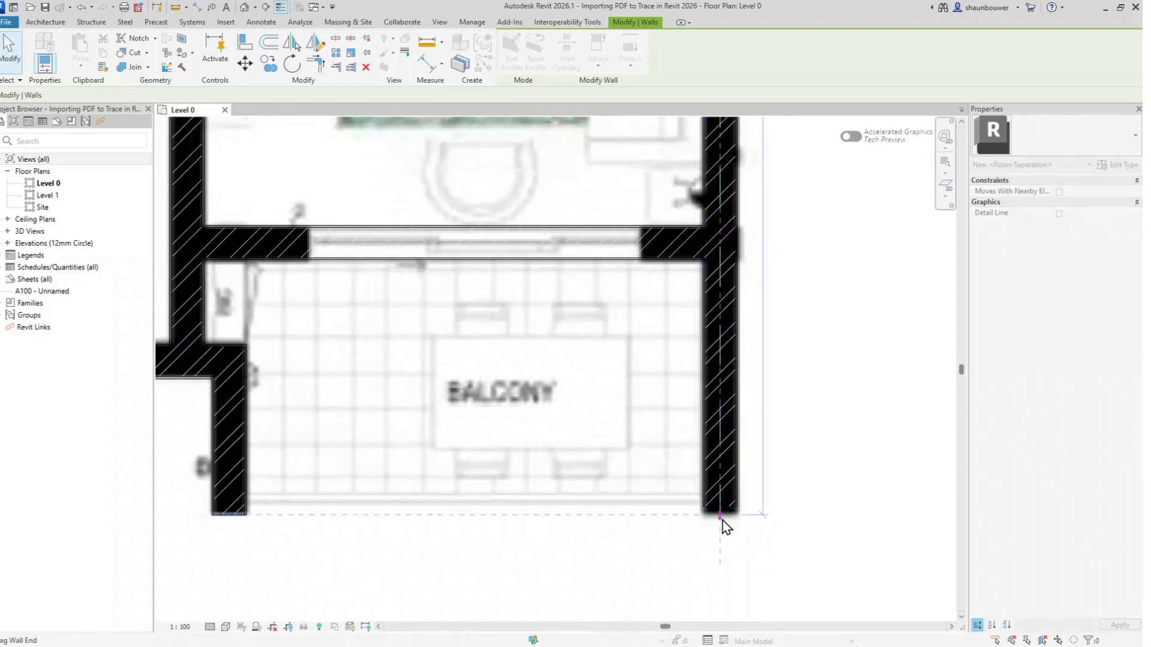
click(470, 241)
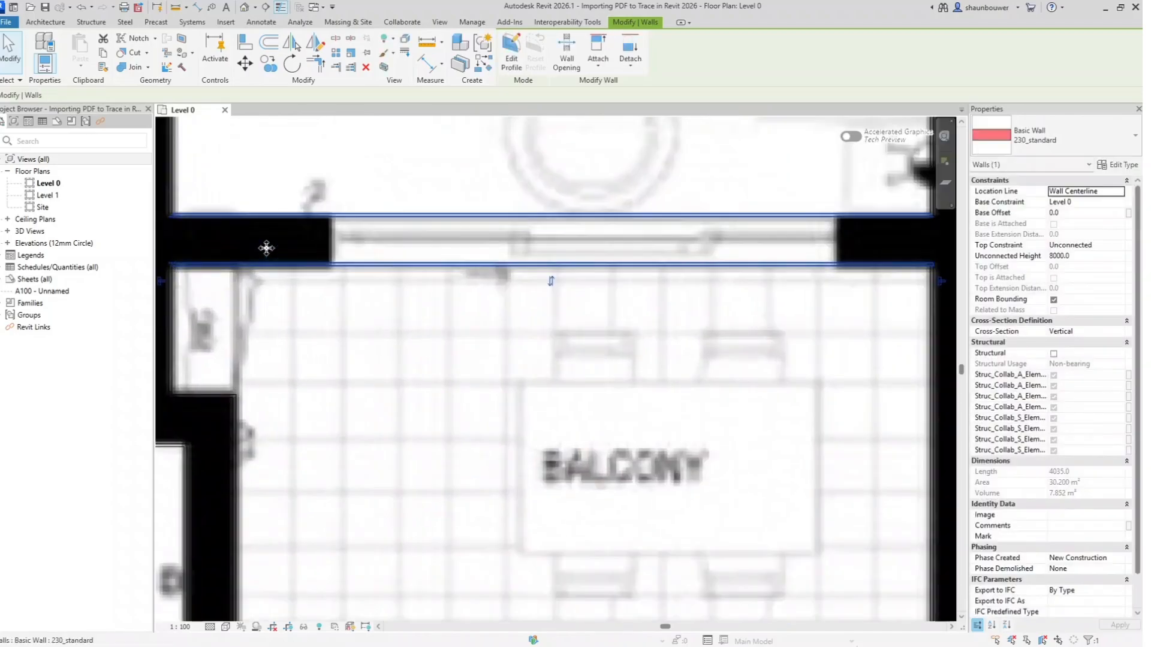
click(550, 243)
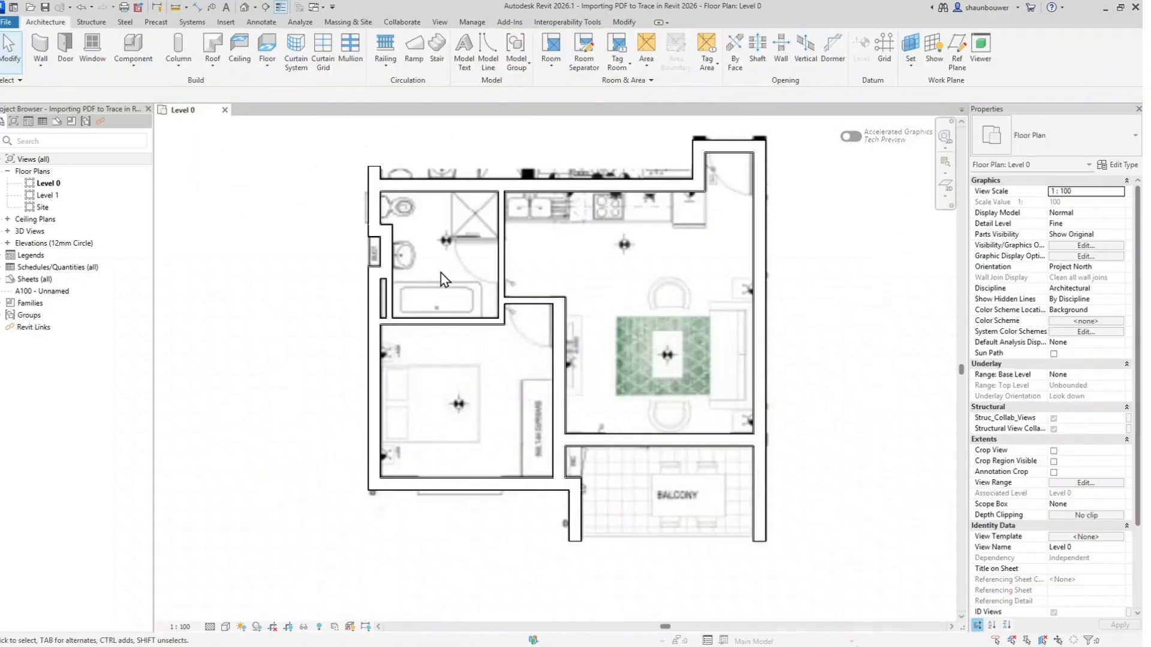
Choose a door type for the bathroom and bedroom doorways.
click(64, 52)
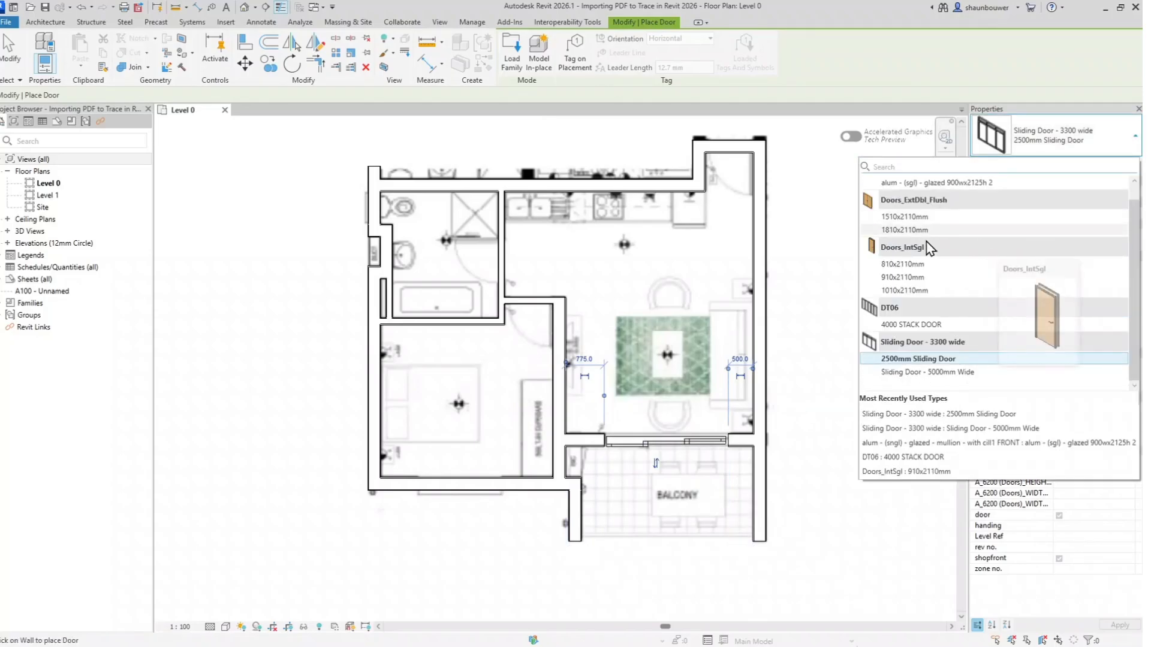
click(902, 277)
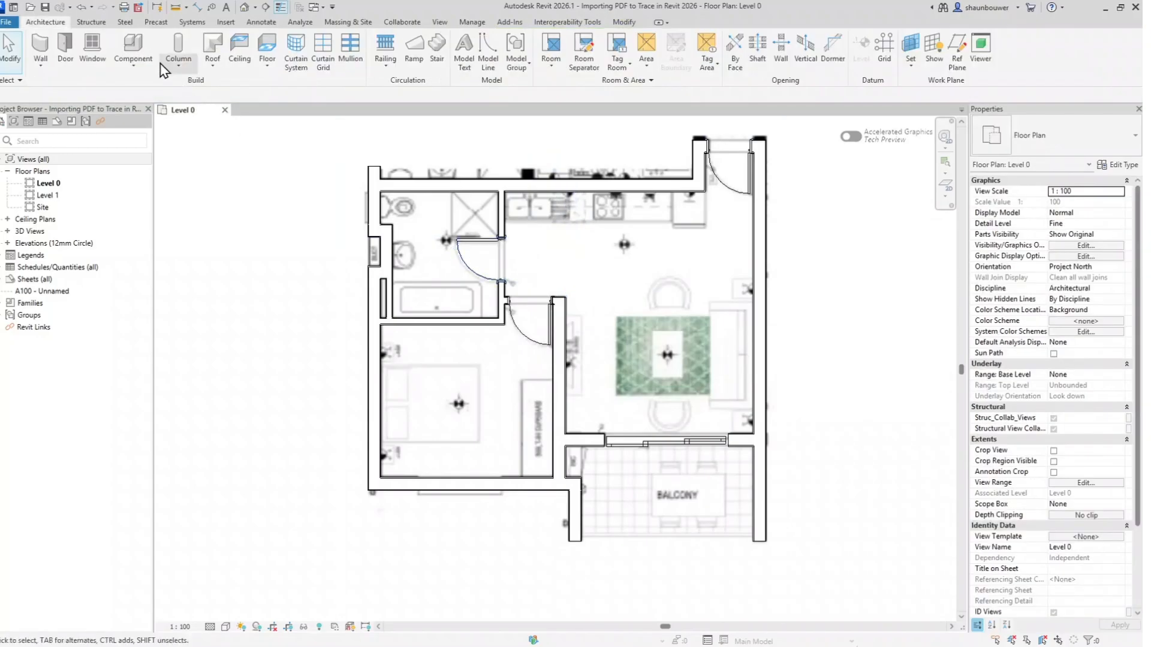
Select the 1070mm_Diagonal flat-screen TV component for placement.
click(133, 51)
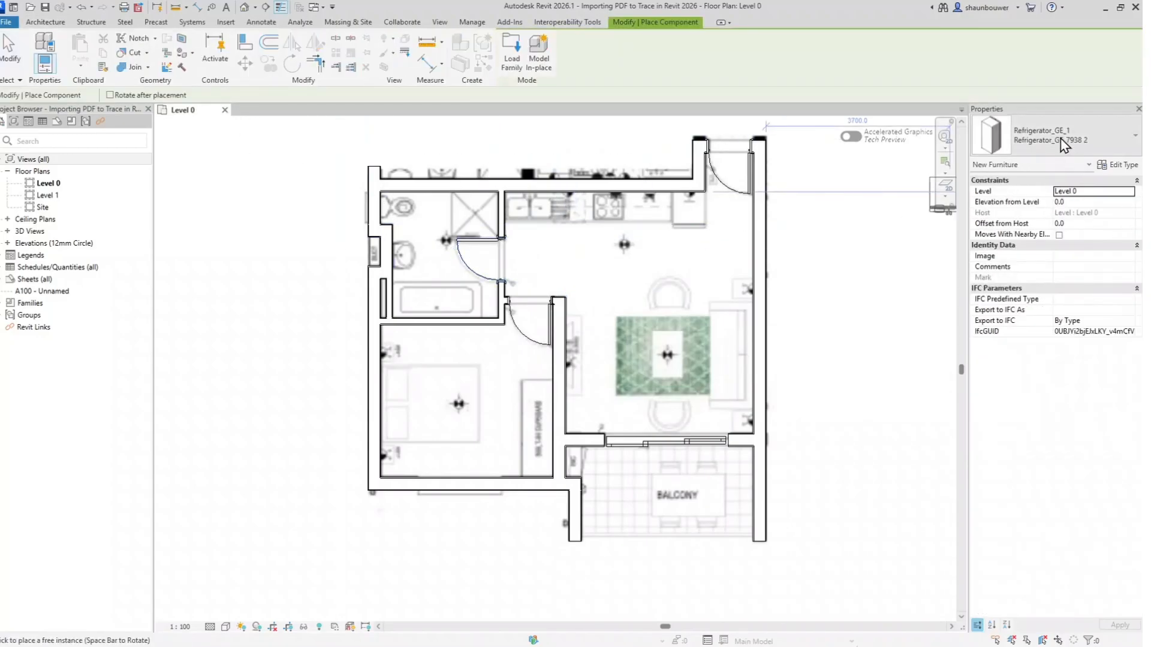
scroll(up, 3)
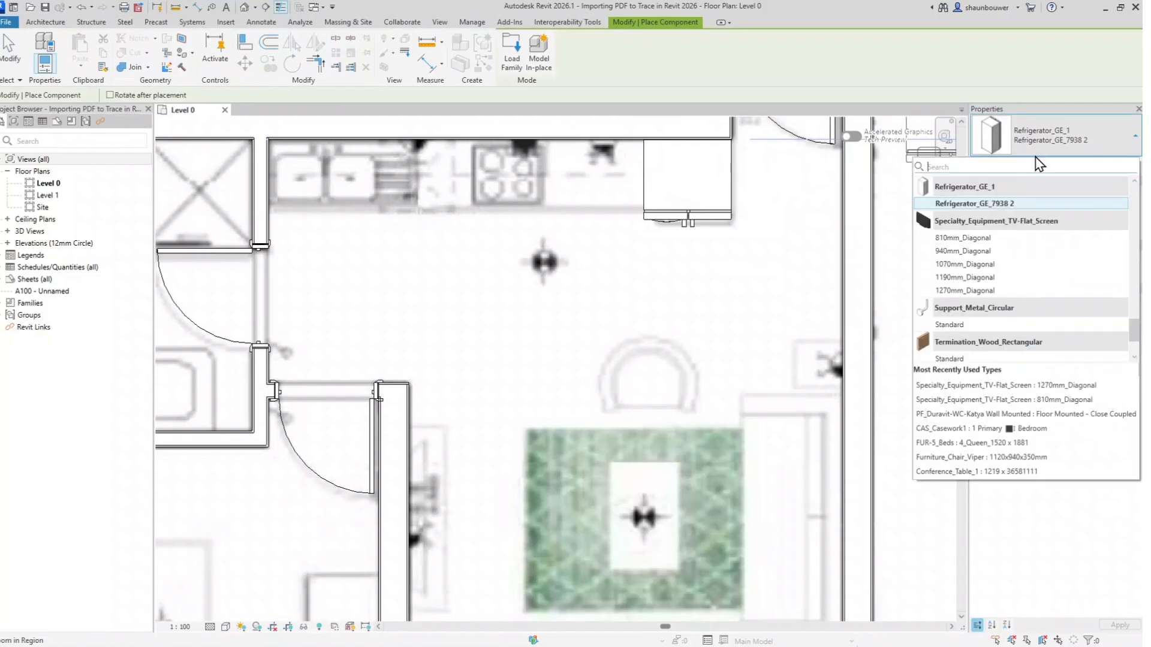
mouse_move(984, 264)
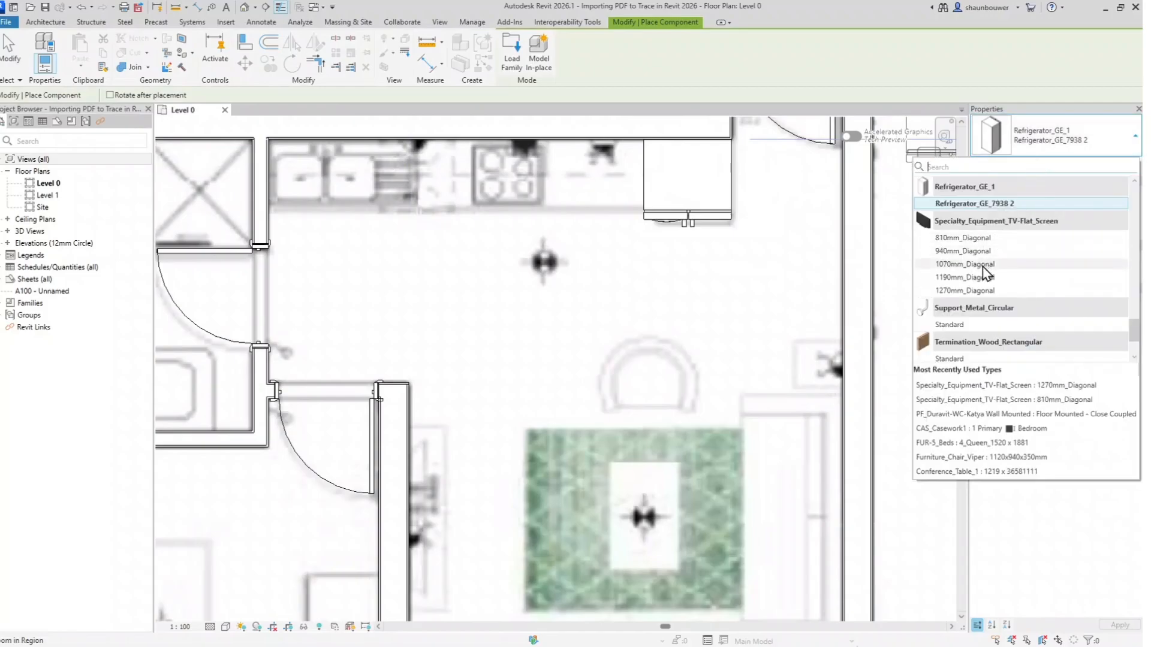
click(965, 265)
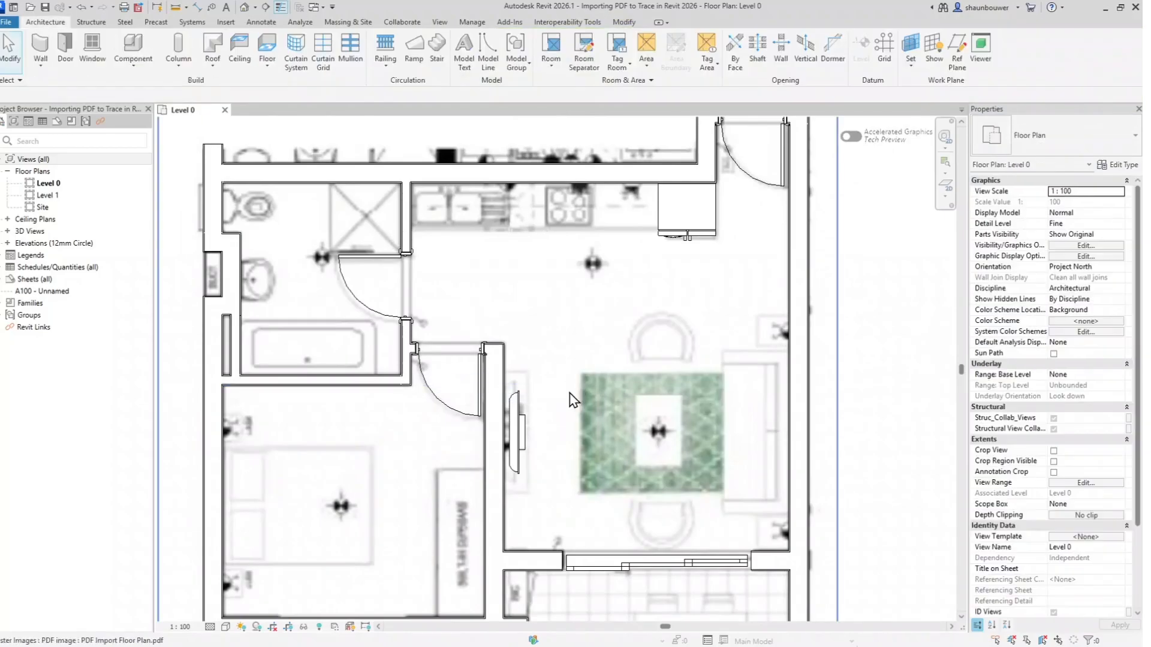
Browse the component type list for the next furniture item.
click(133, 51)
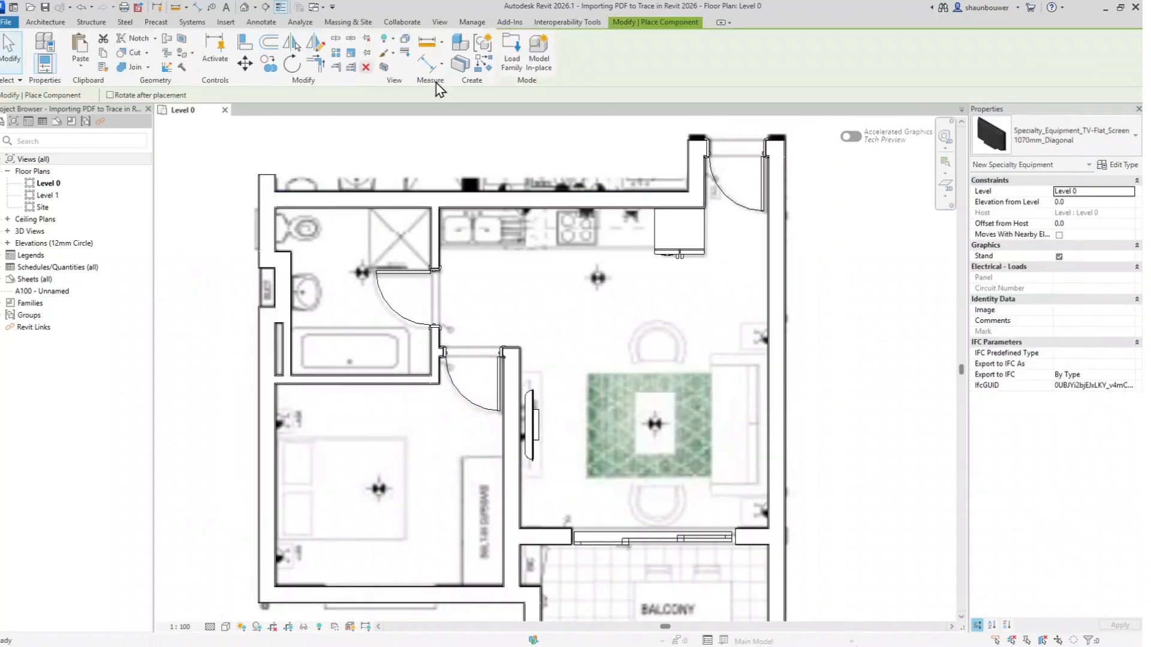
click(1057, 134)
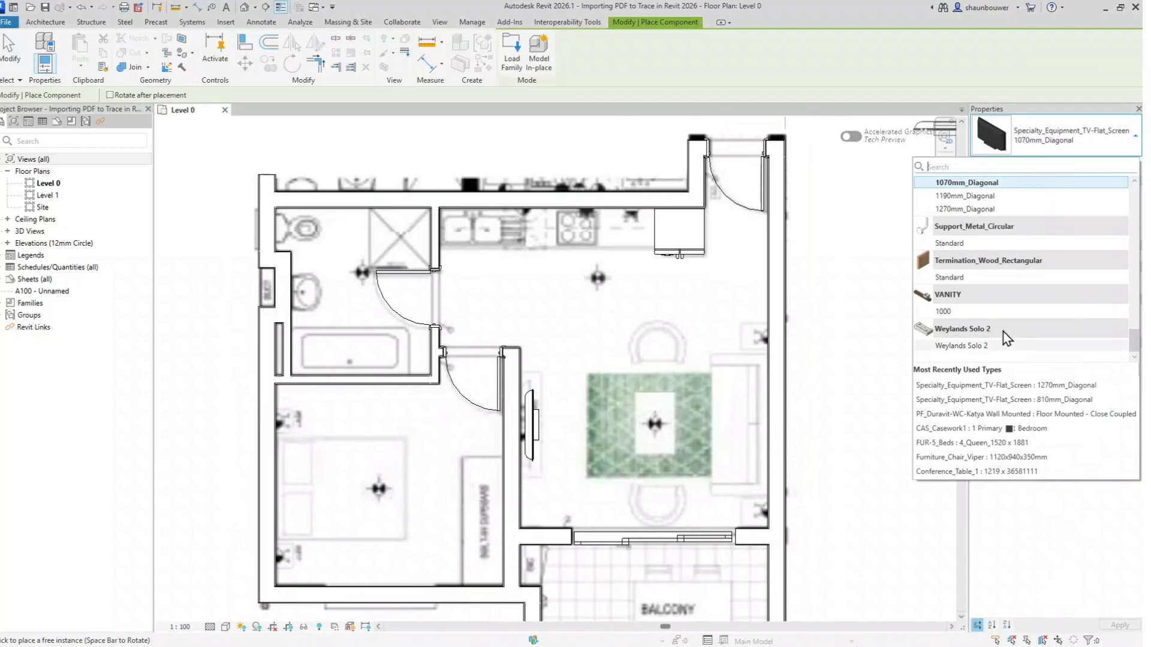
scroll(up, 3)
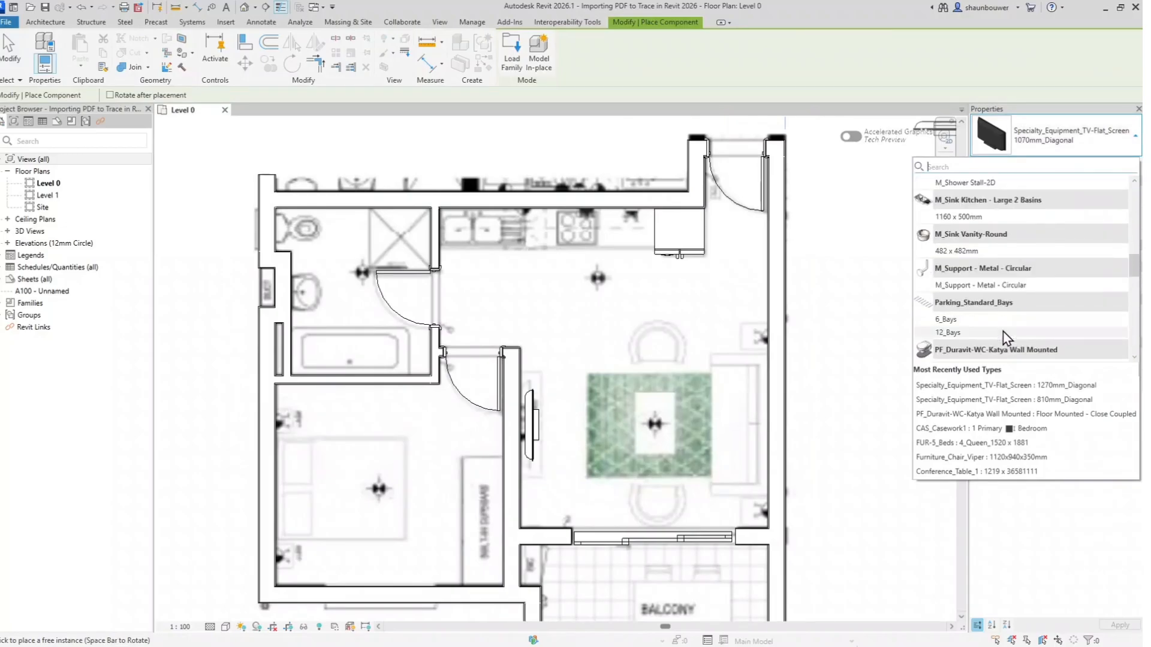
scroll(down, 3)
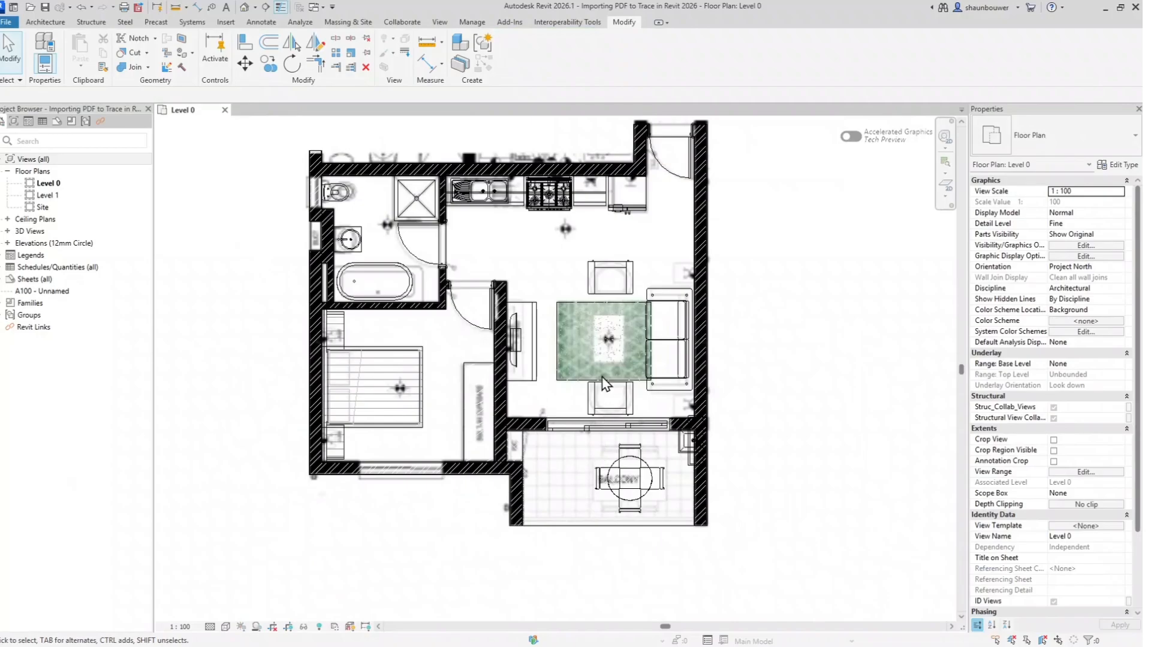
Sketch a glass panel railing along the balcony's open bottom edge and finish it.
click(45, 22)
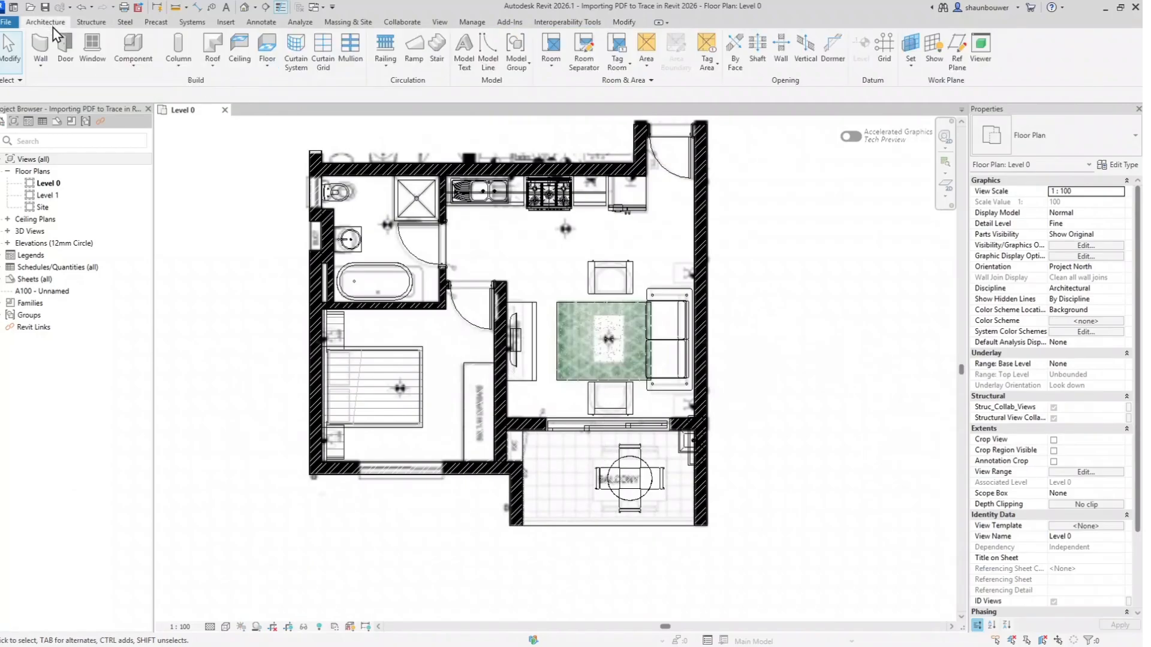
click(385, 48)
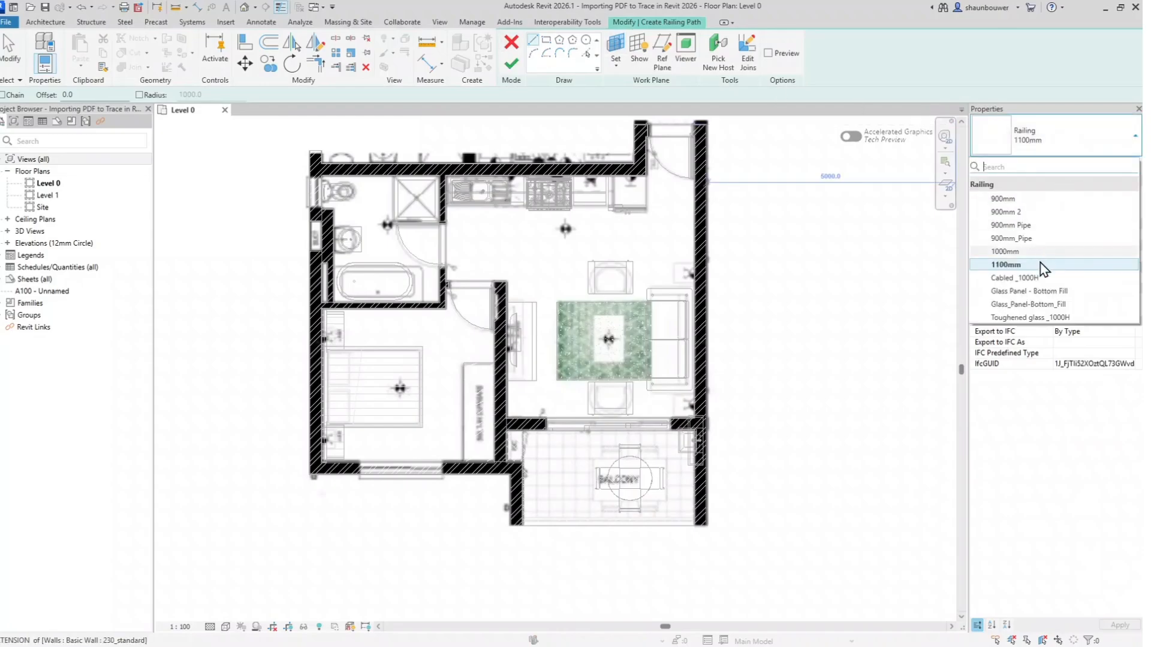
click(1029, 291)
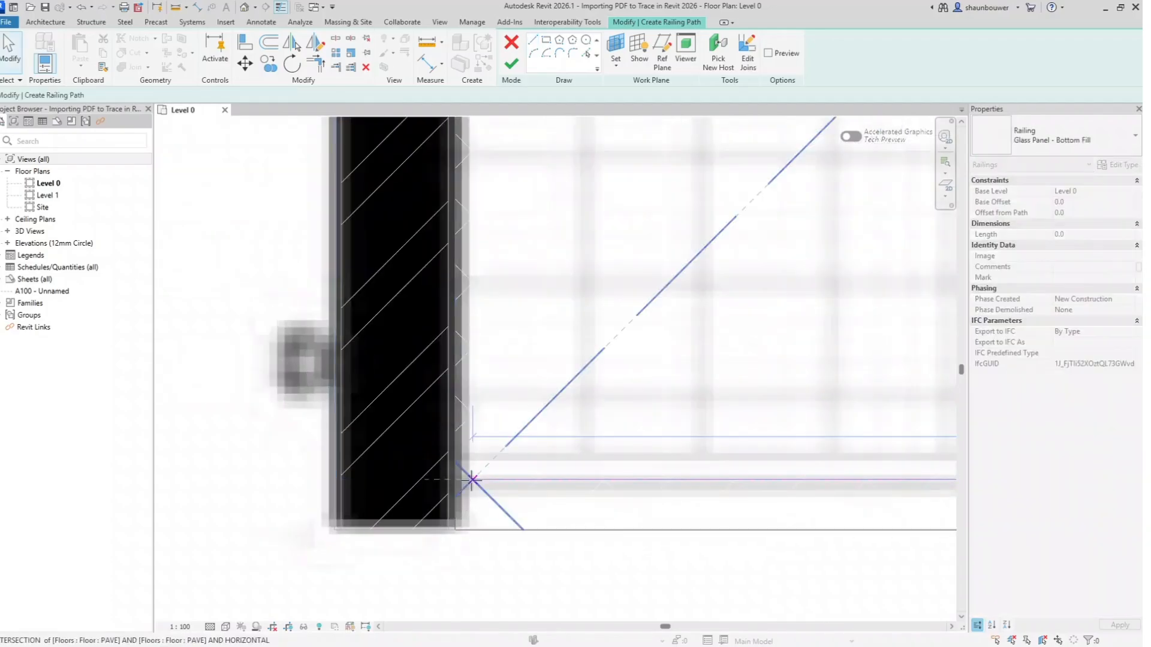
click(511, 63)
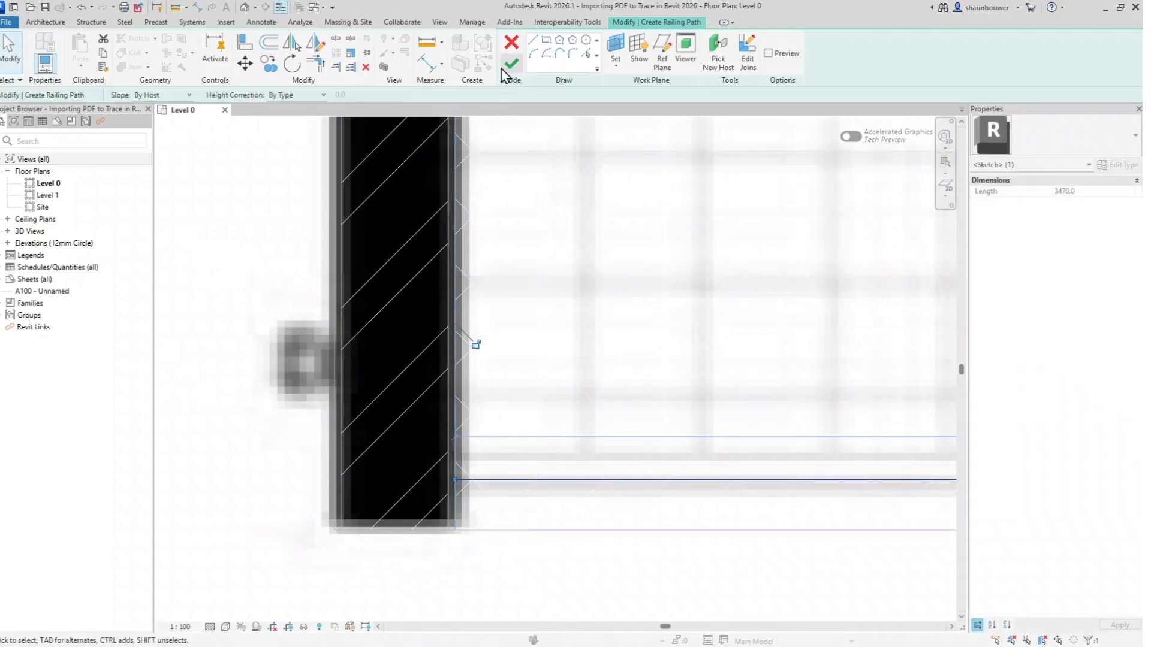
click(509, 63)
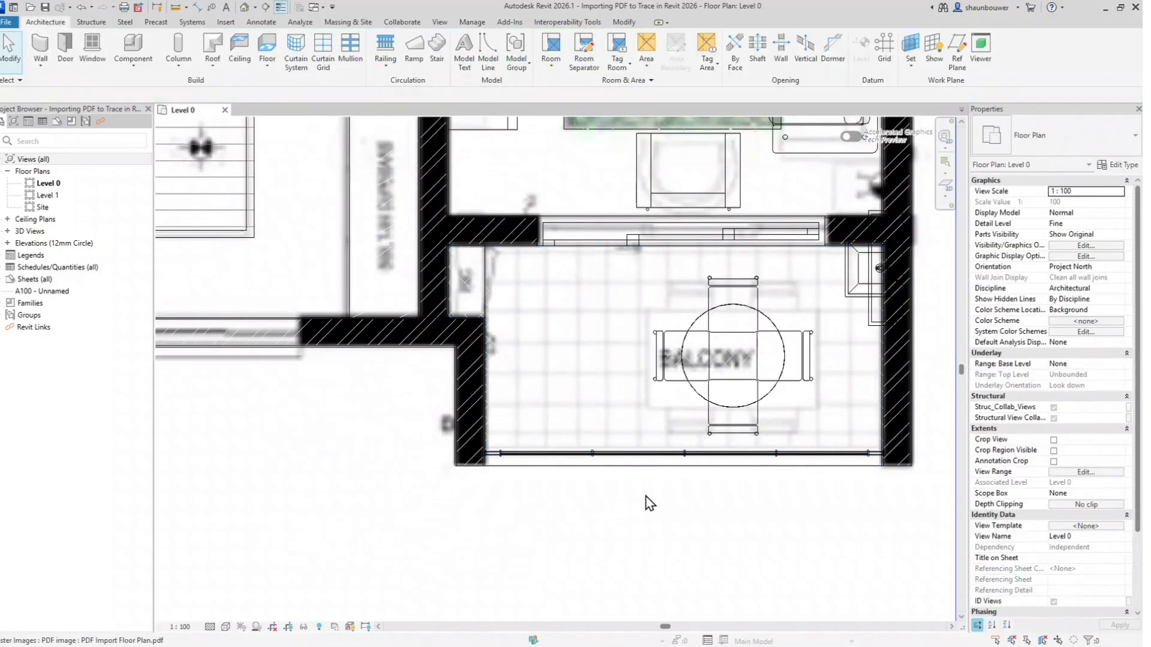
click(226, 627)
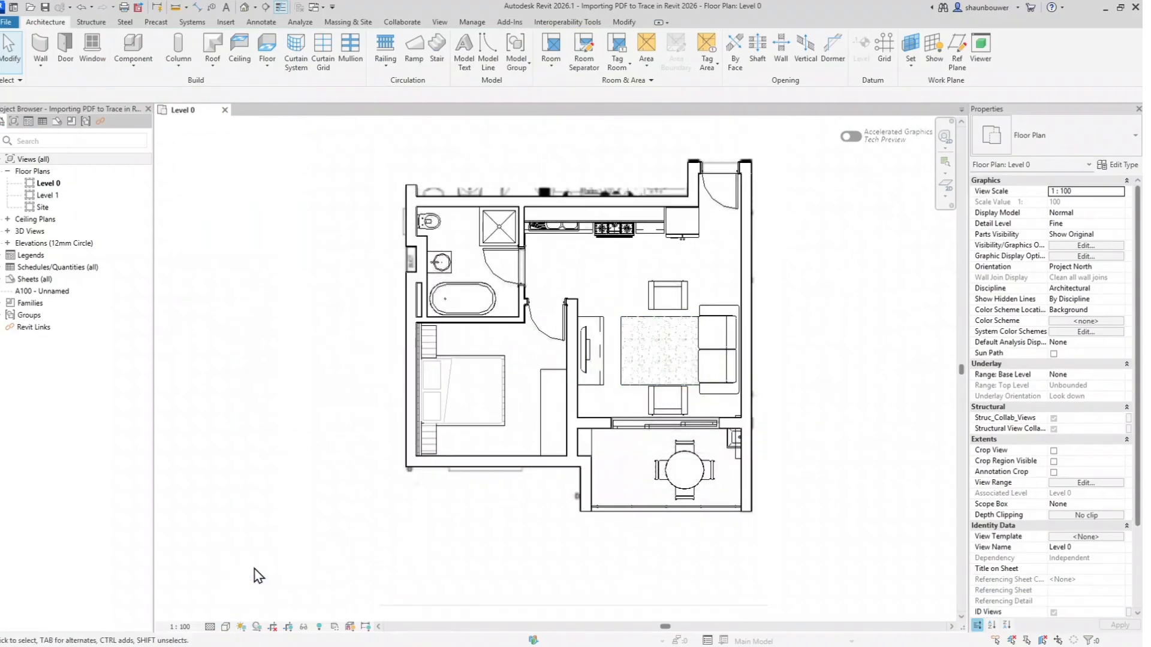
mouse_move(253, 612)
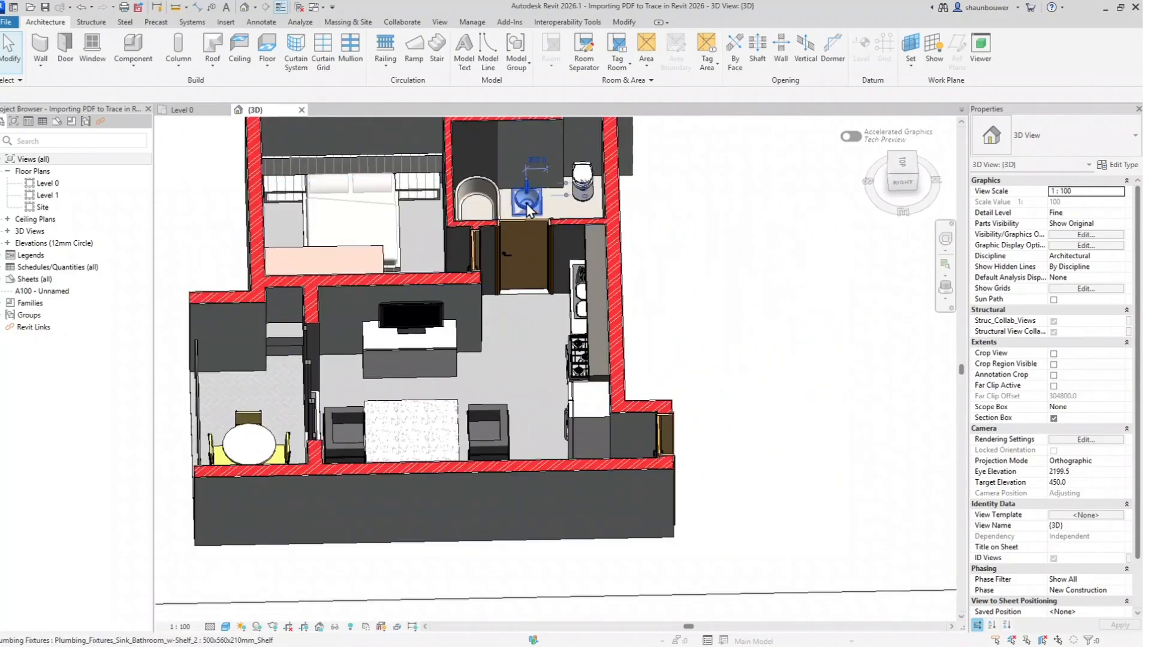
Position the PDF floor plan beside the modelled apartment on Level 0, then deselect it.
click(526, 199)
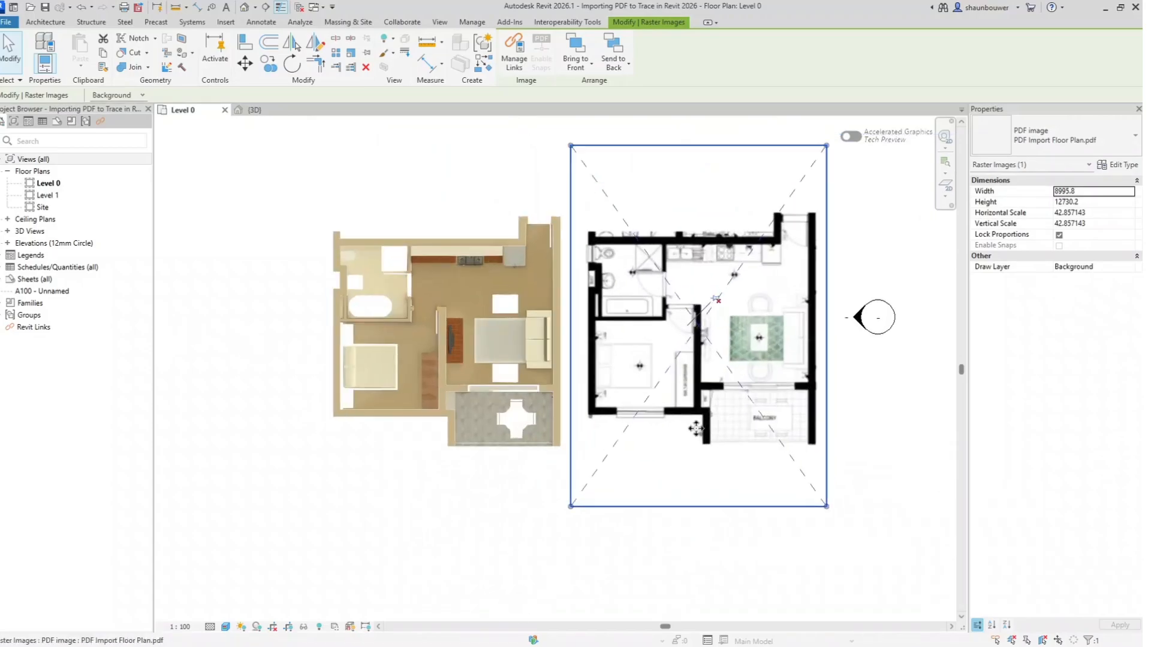
click(464, 488)
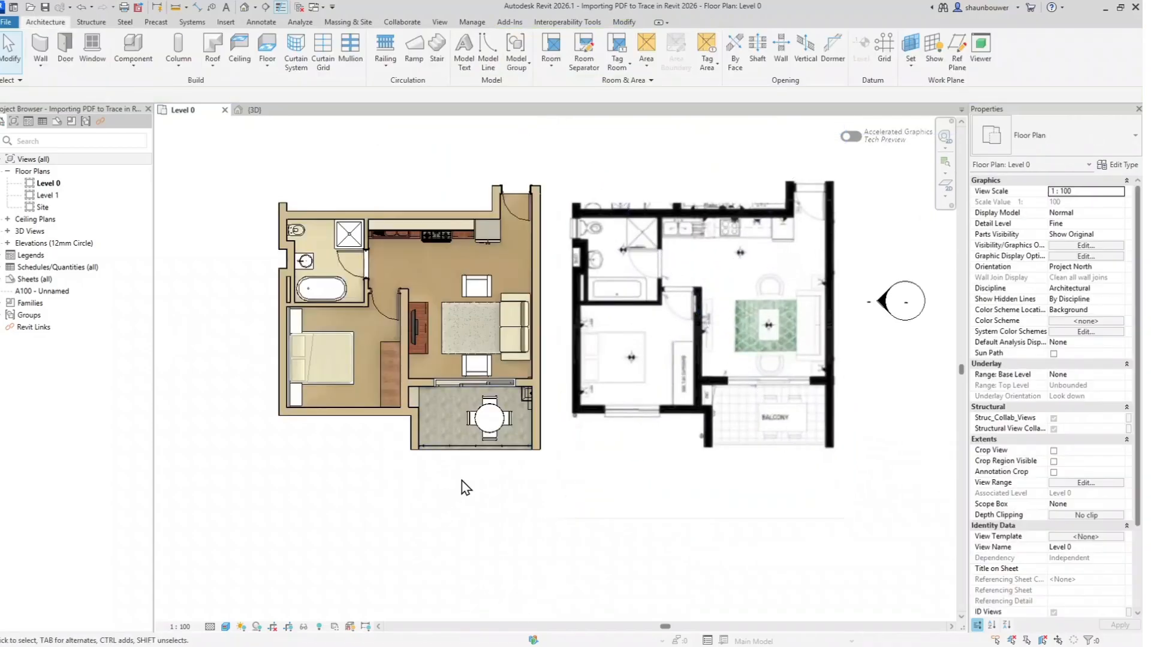